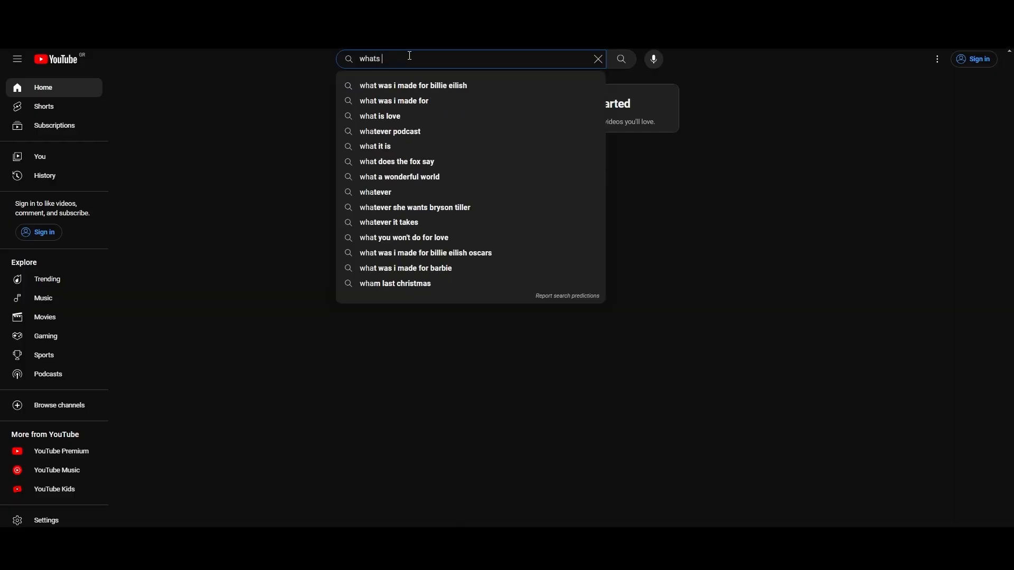
# - Search YouTube for 'the best vpn??????' and scroll through the video results
pyautogui.write('the best vpn???????')
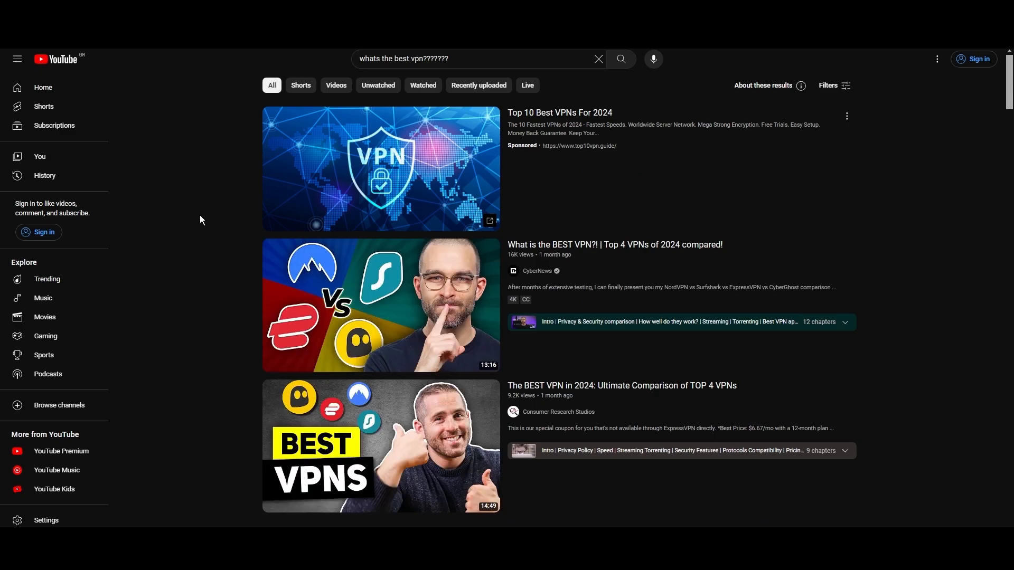
pyautogui.scroll(-3)
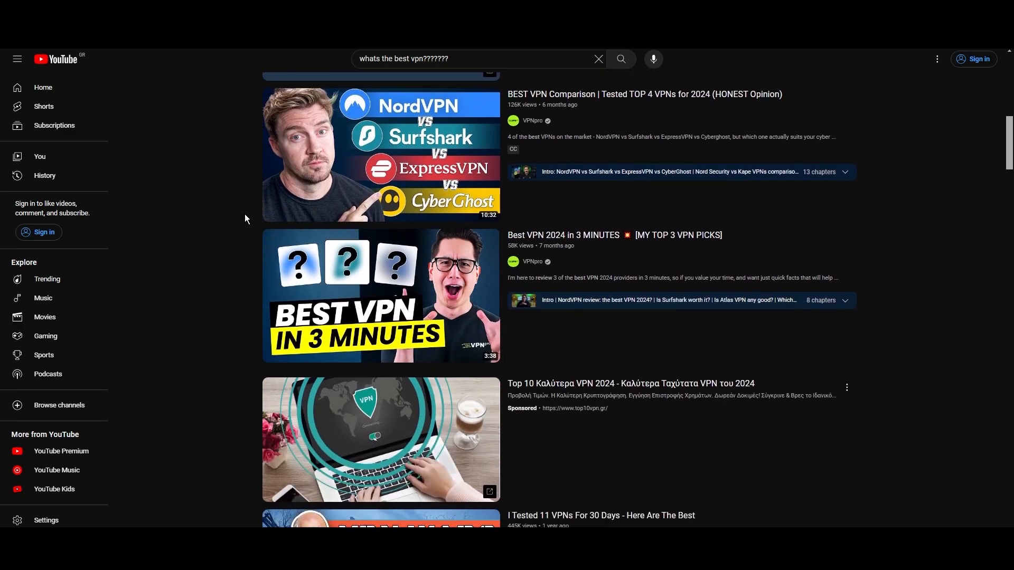
pyautogui.scroll(-3)
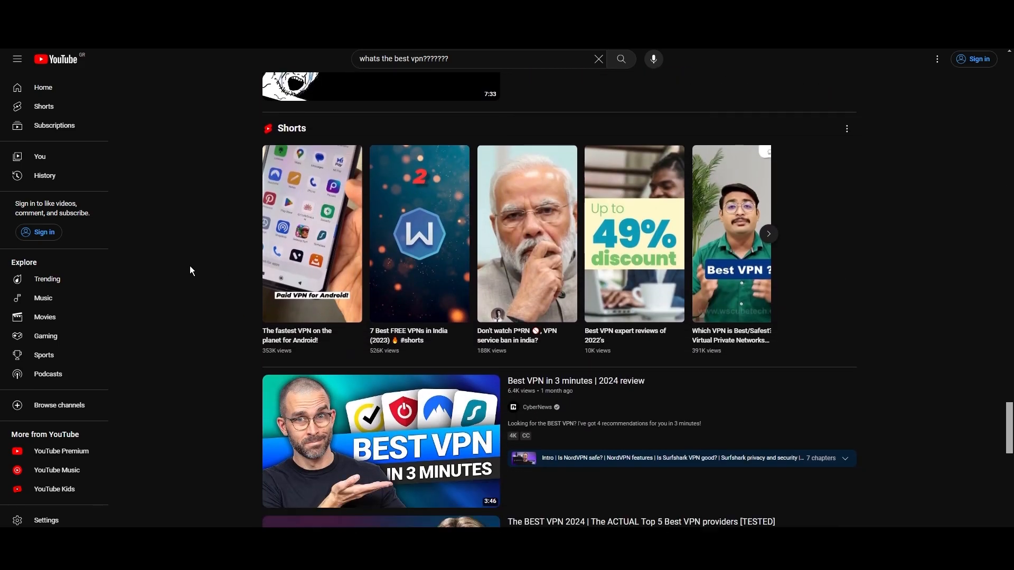
pyautogui.scroll(-3)
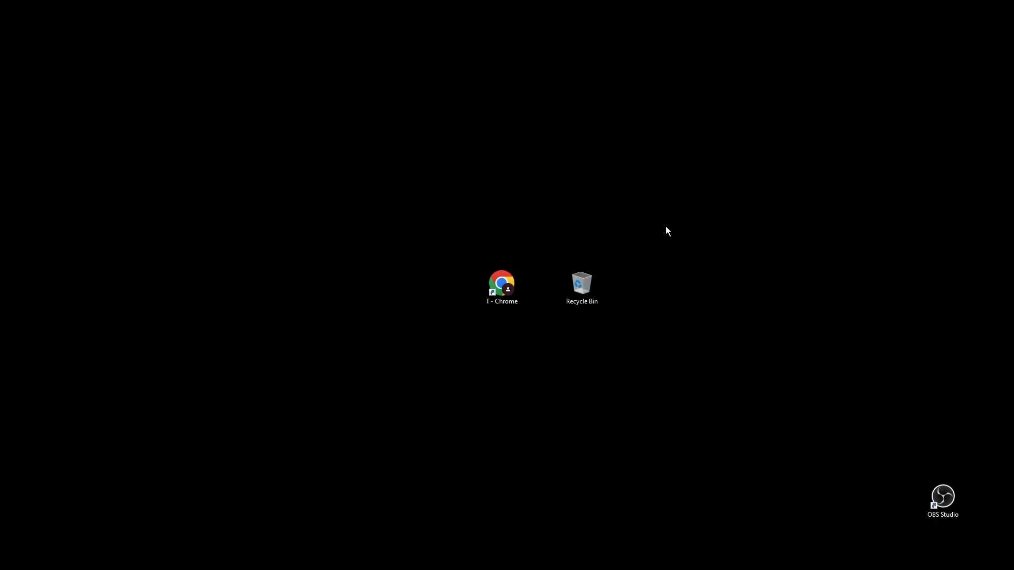
# - Launch Chrome on the NordVPN servers page and scroll through the servers-by-country table
pyautogui.doubleClick(501, 283)
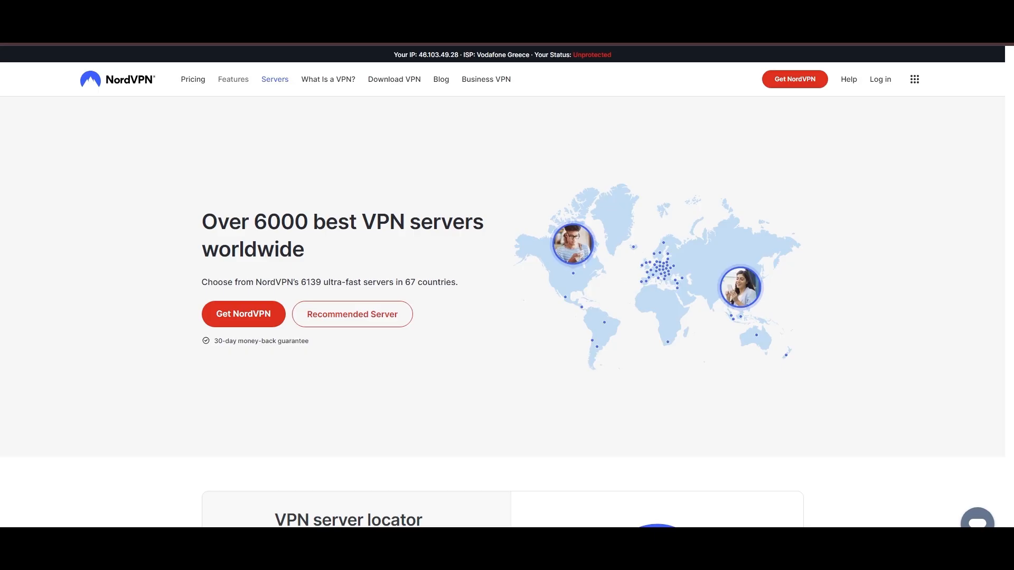
pyautogui.scroll(-3)
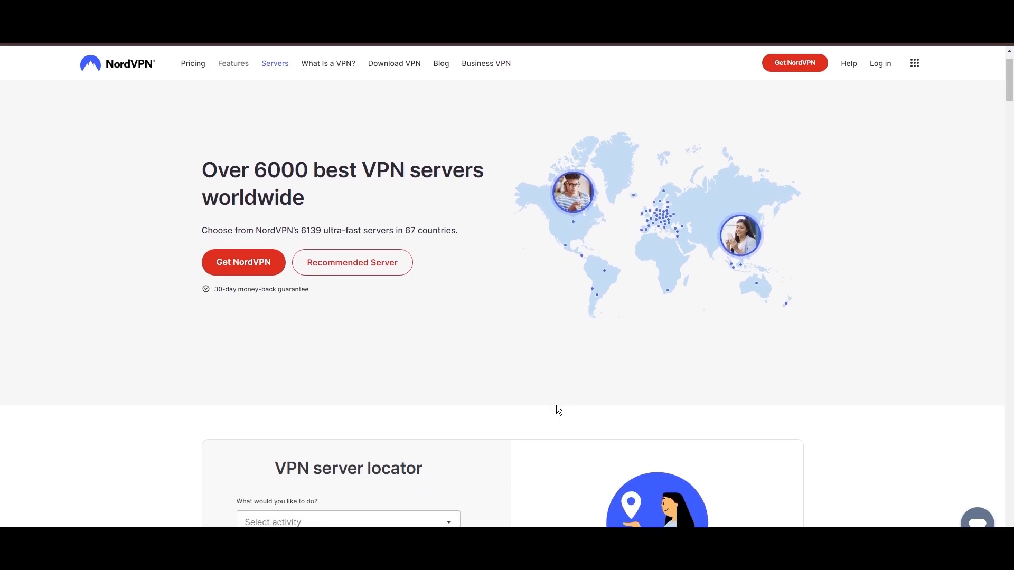
pyautogui.scroll(-3)
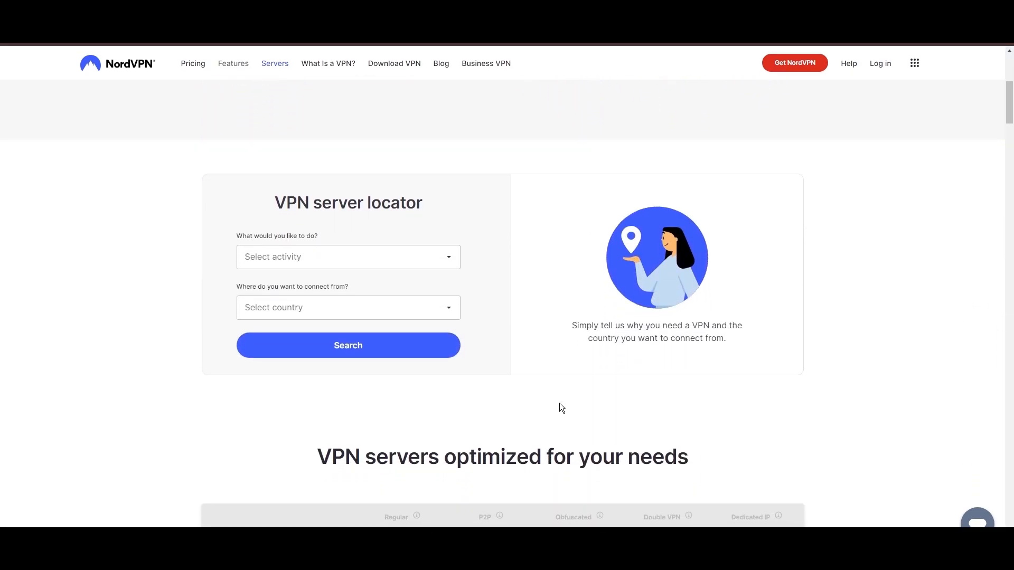
pyautogui.scroll(-3)
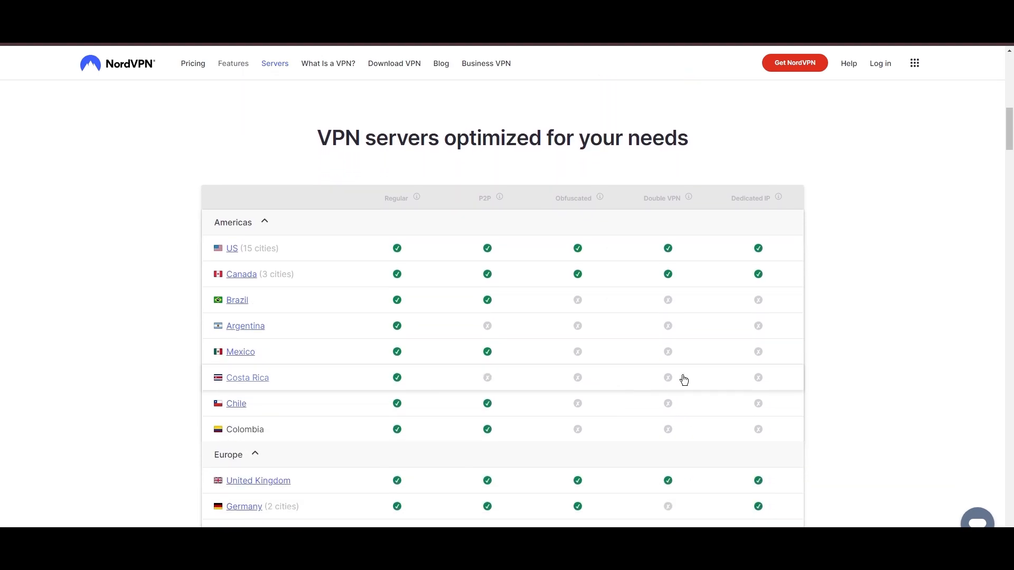
pyautogui.scroll(-3)
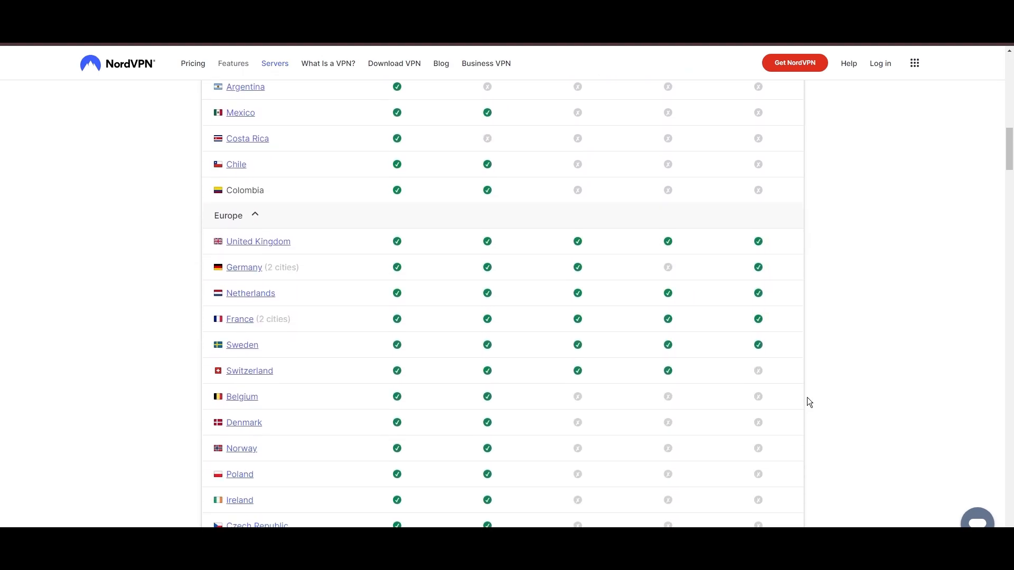
pyautogui.scroll(-3)
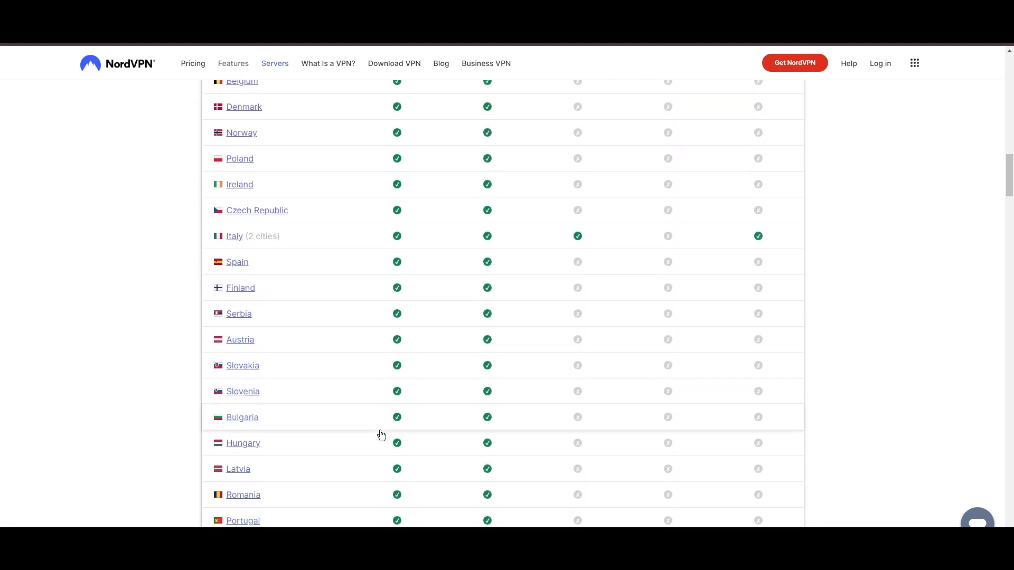
pyautogui.scroll(-3)
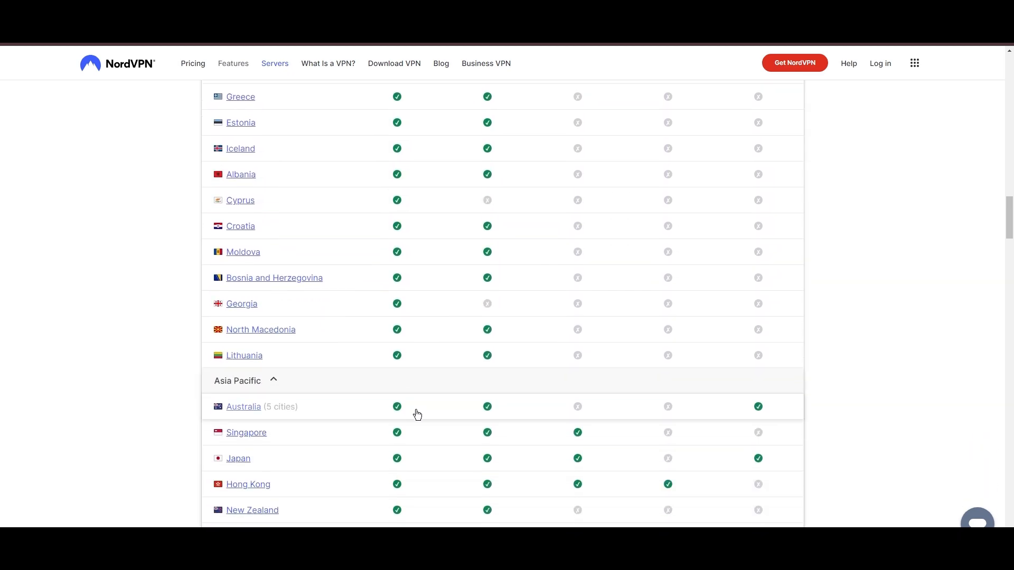
pyautogui.scroll(-3)
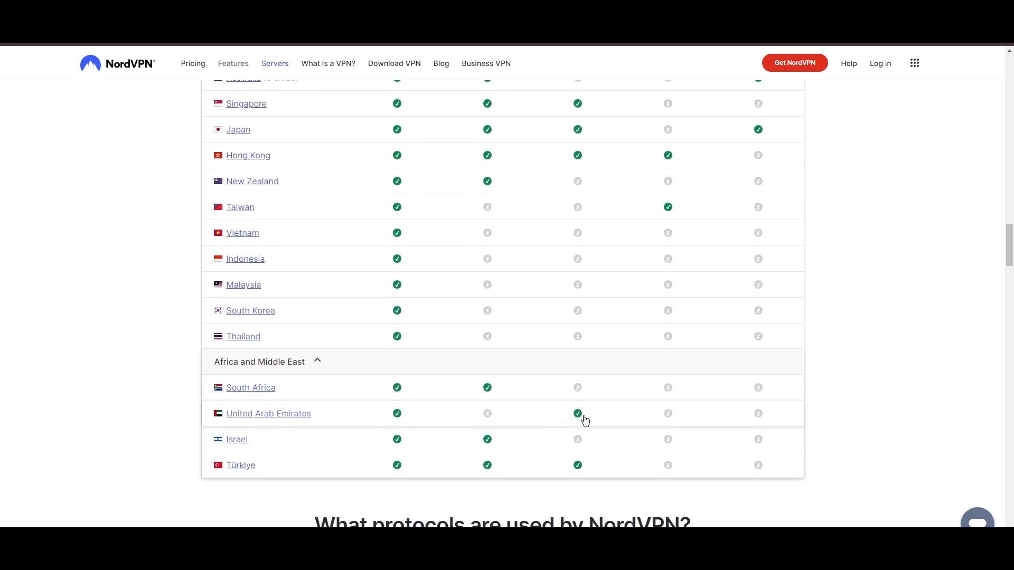
pyautogui.scroll(-3)
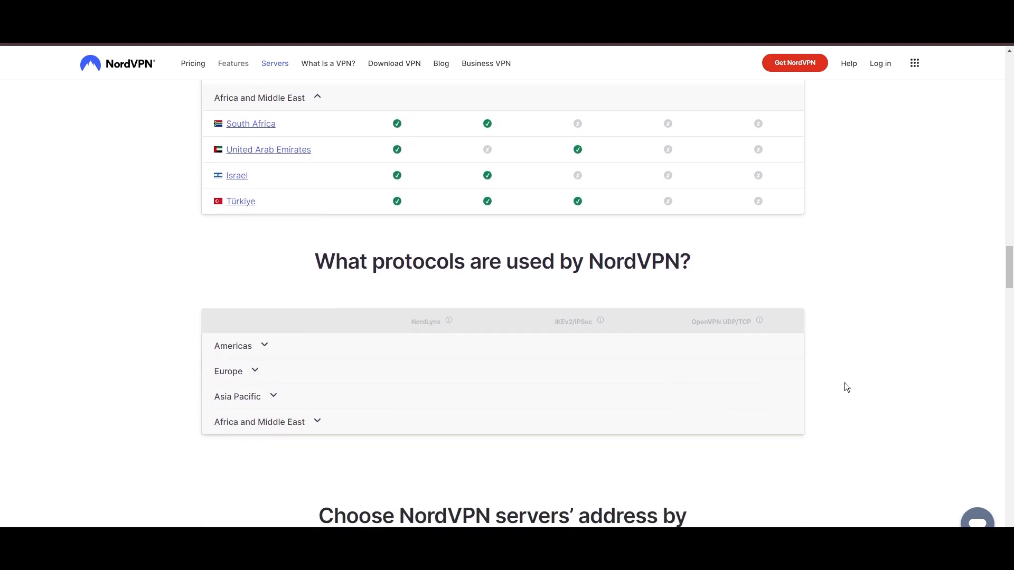
pyautogui.scroll(-3)
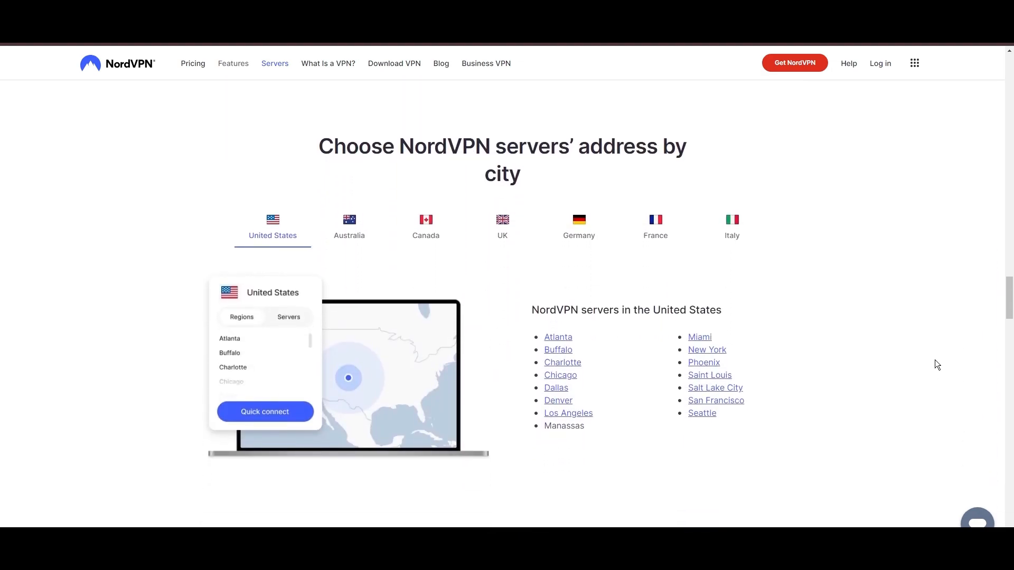
# - Show the NordVPN server cities for Canada, then France
pyautogui.click(426, 227)
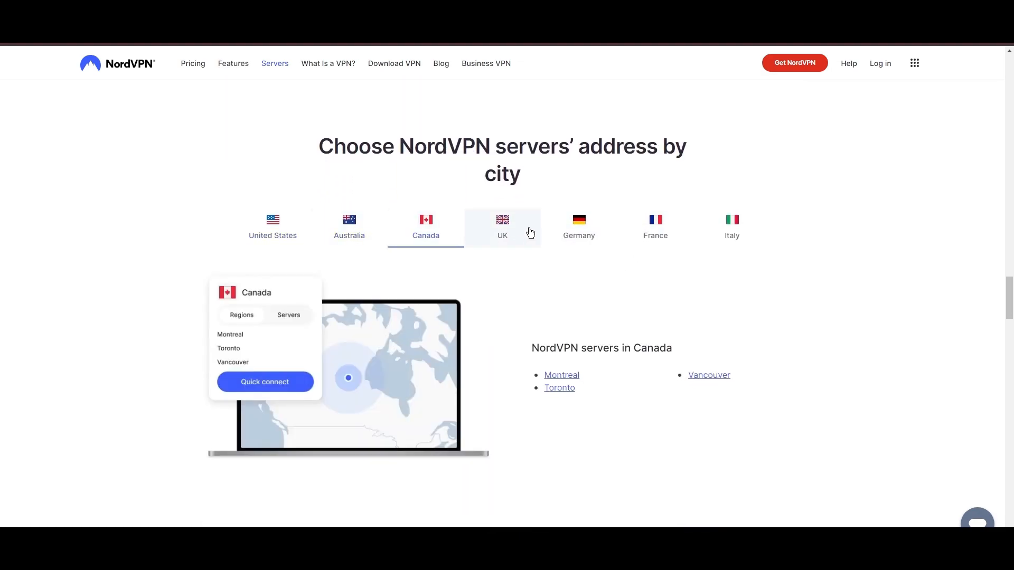
pyautogui.click(655, 227)
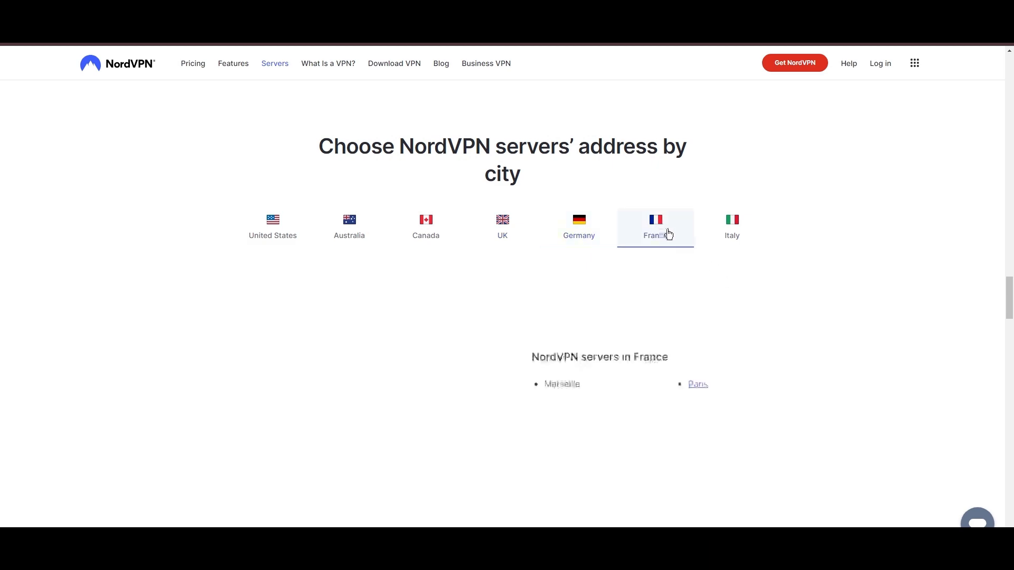
pyautogui.click(731, 227)
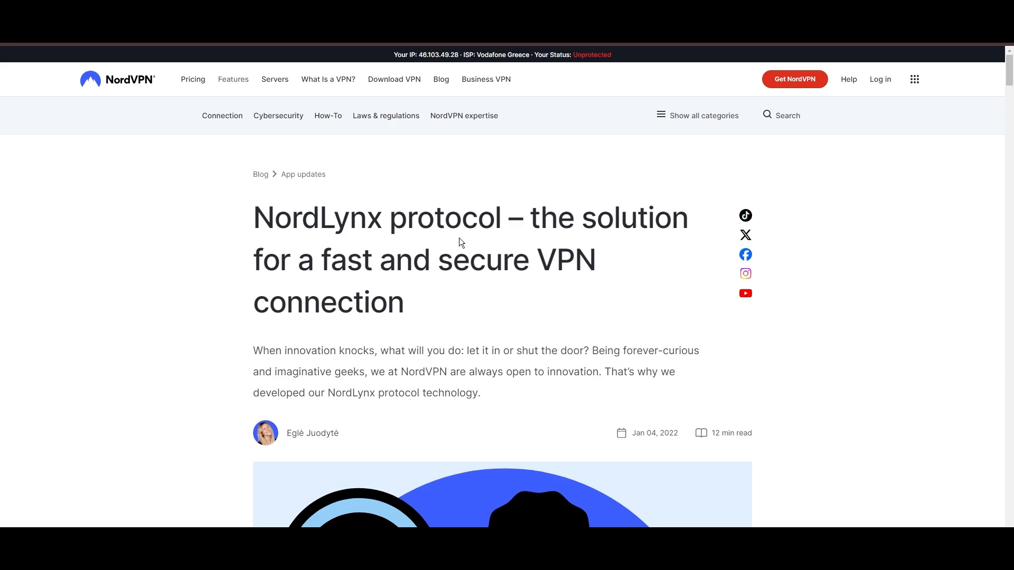
# - Scroll the NordLynx article past how it works into the 'Benefits of NordLynx' section
pyautogui.scroll(-3)
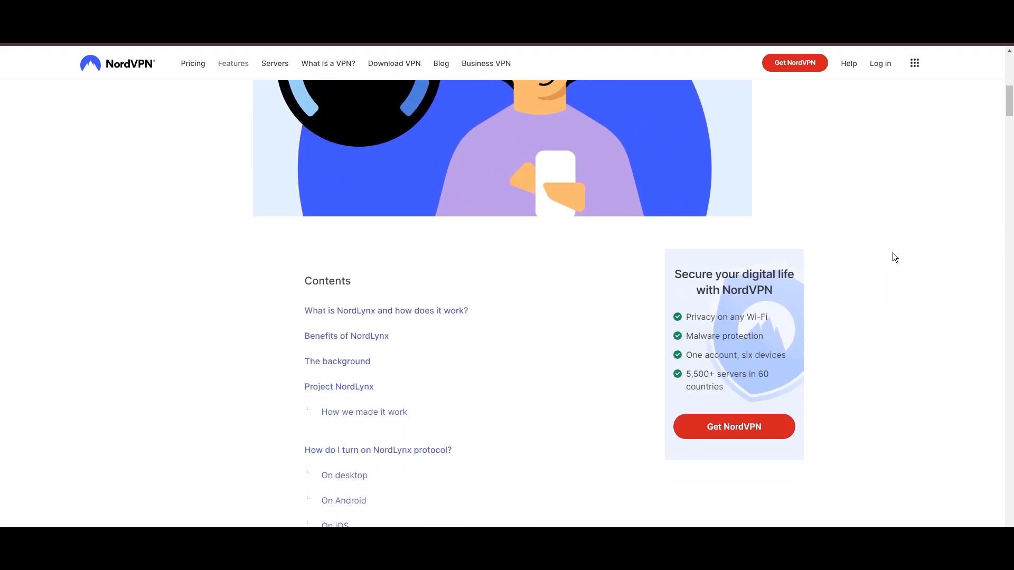
pyautogui.scroll(-3)
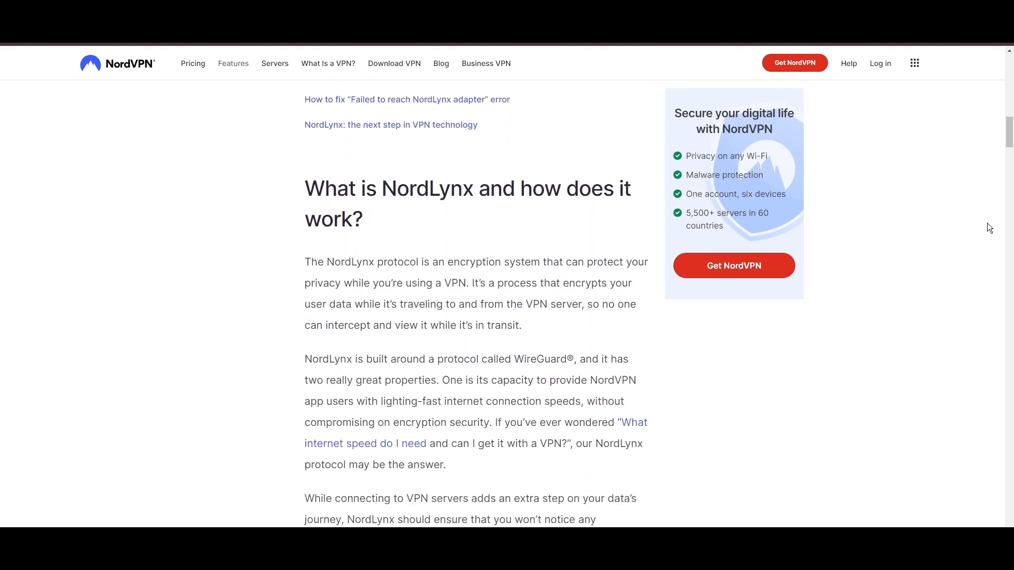
pyautogui.scroll(-3)
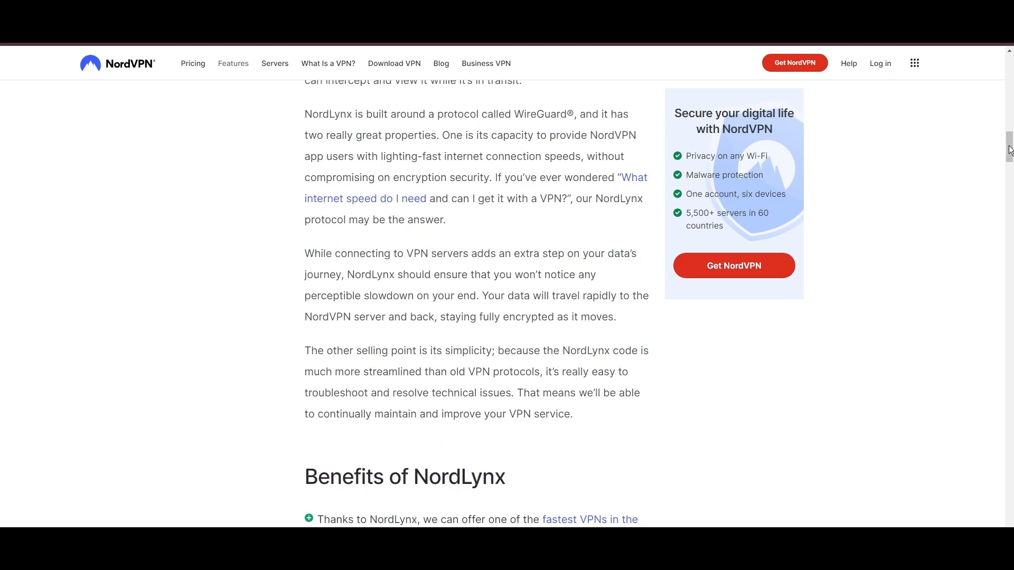
pyautogui.scroll(-3)
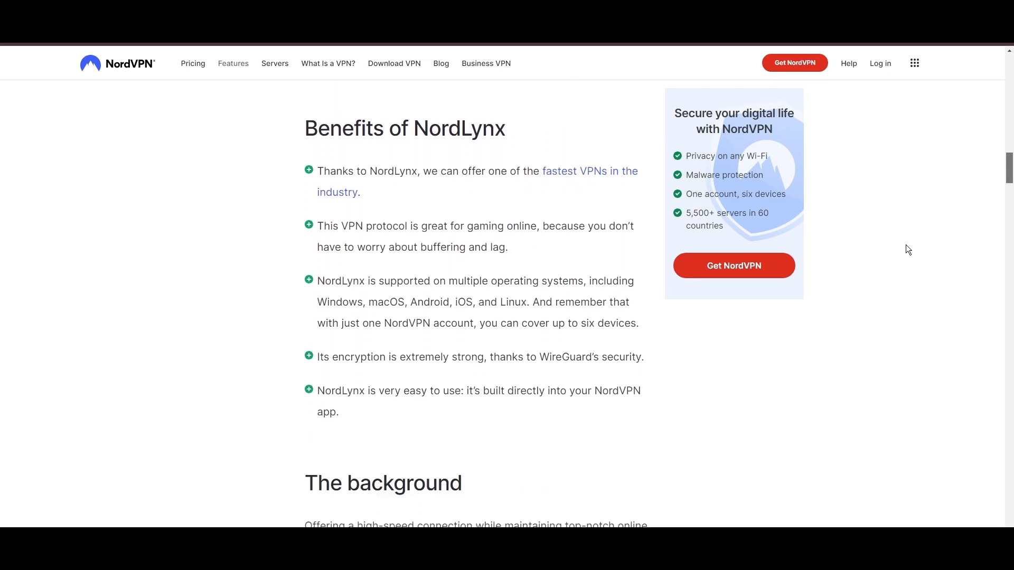
pyautogui.moveTo(353, 453)
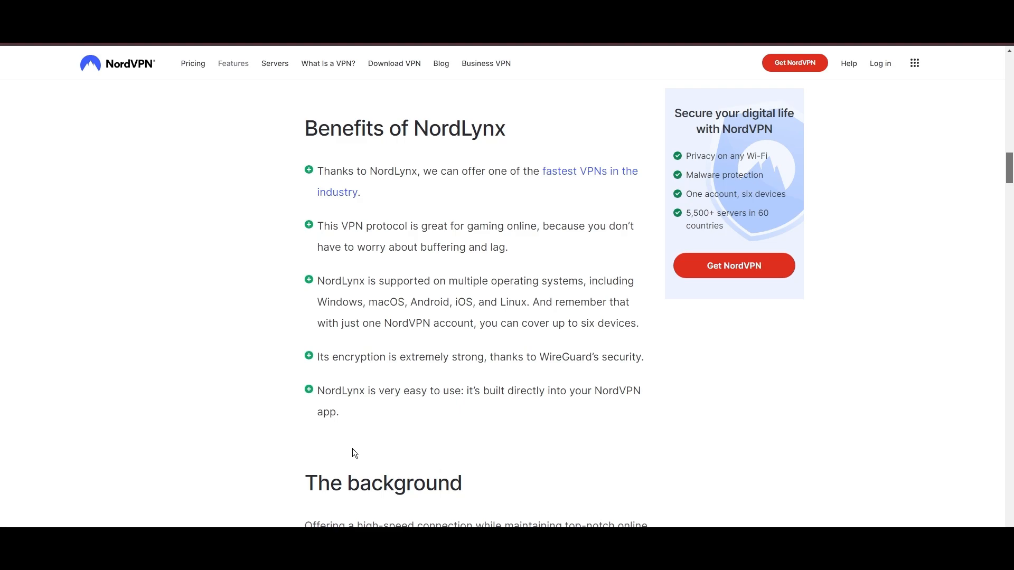
# - Scroll to Threat Protection and view its file protection and vulnerability detection tabs
pyautogui.scroll(-3)
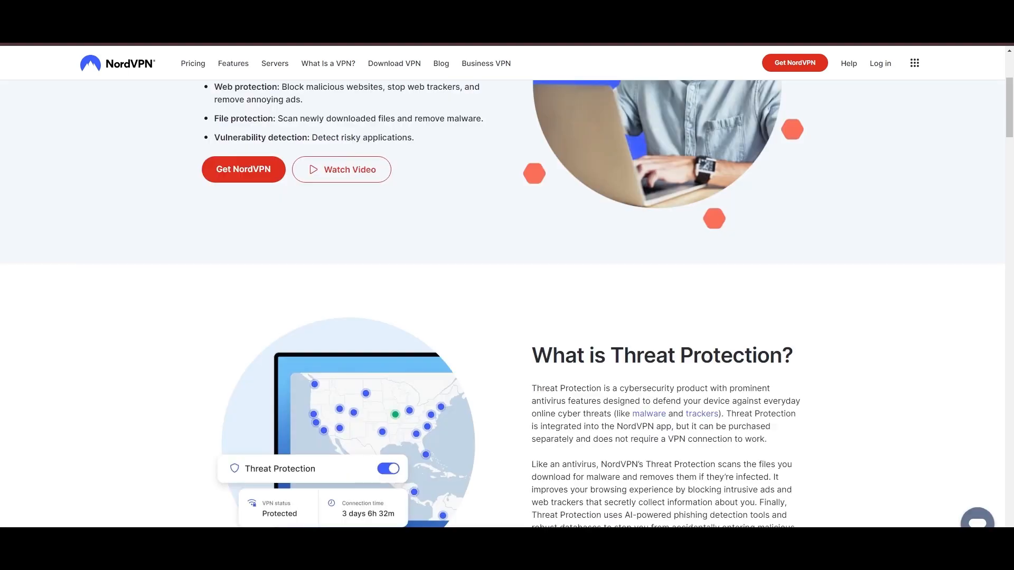
pyautogui.scroll(-3)
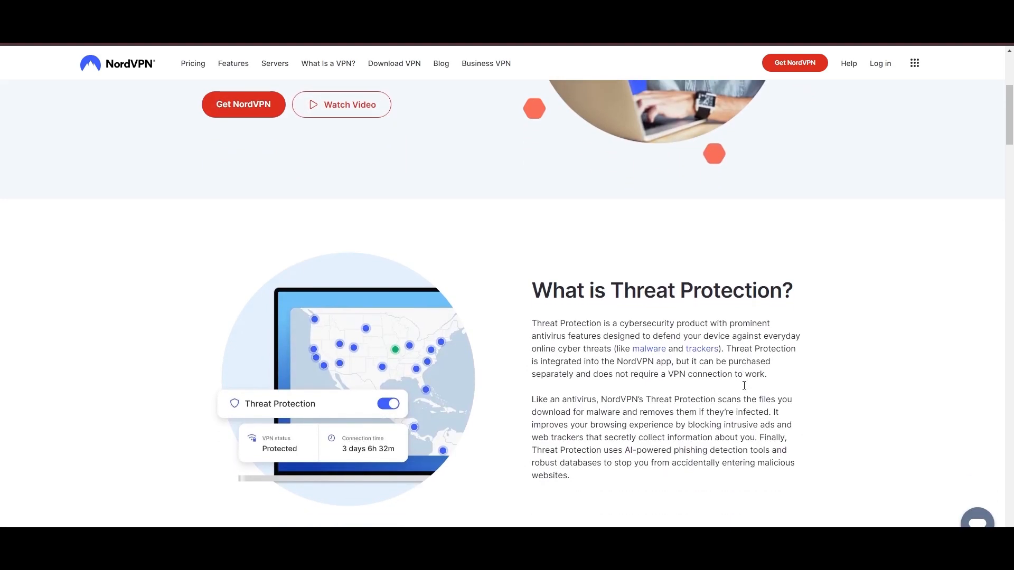
pyautogui.scroll(-3)
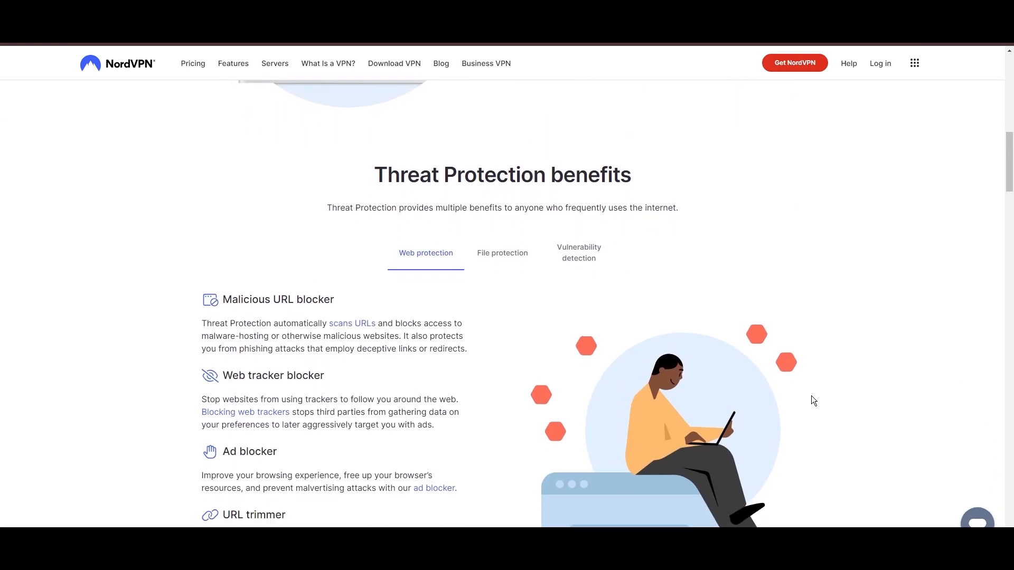
pyautogui.scroll(-3)
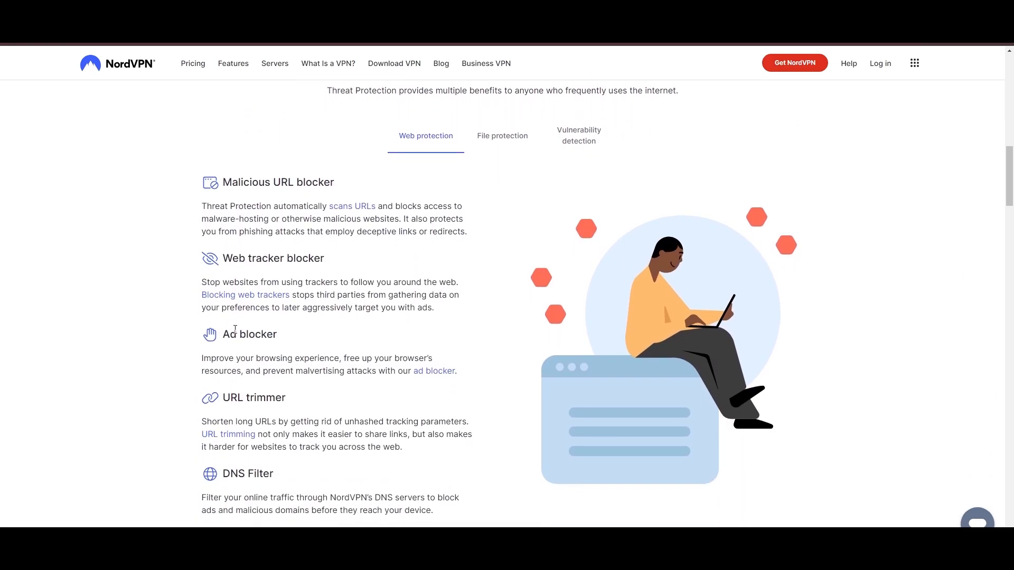
pyautogui.moveTo(250, 463)
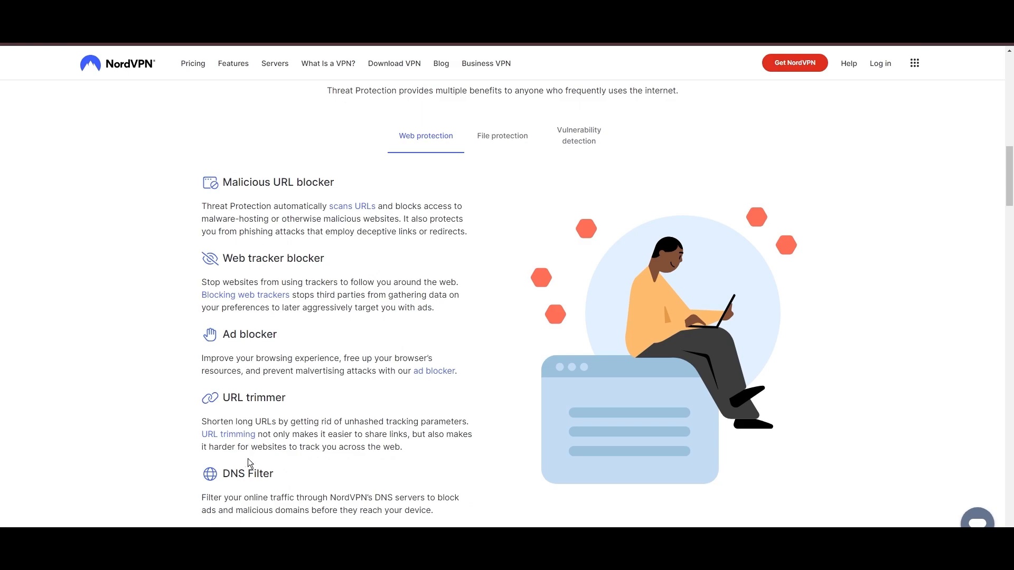
pyautogui.click(502, 135)
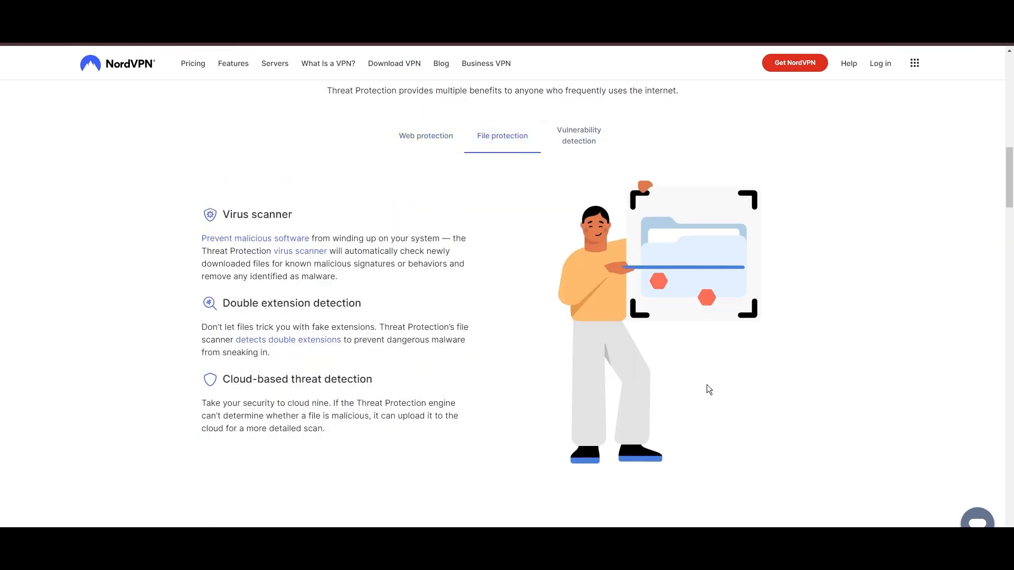
pyautogui.moveTo(578, 135)
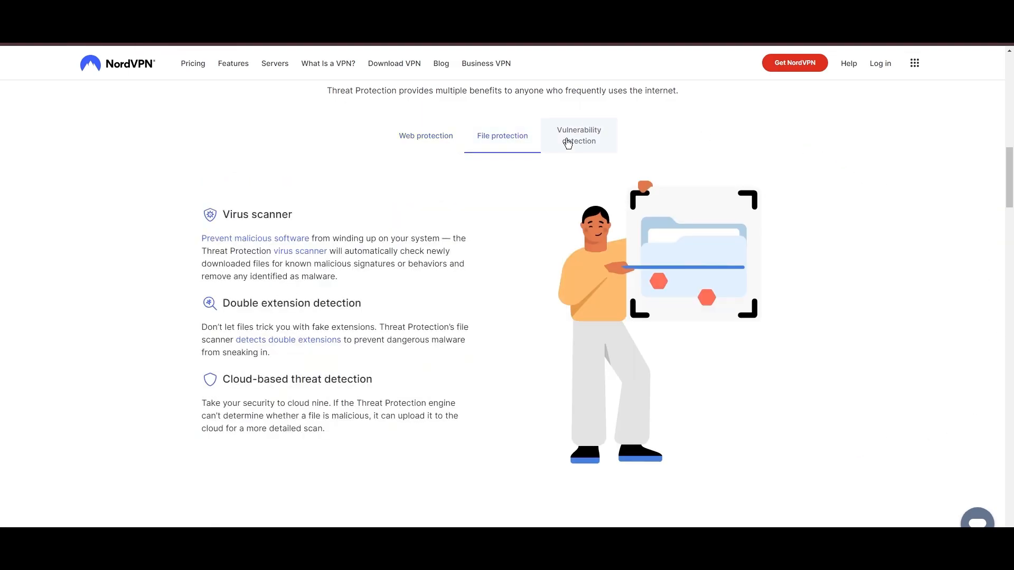
pyautogui.click(578, 135)
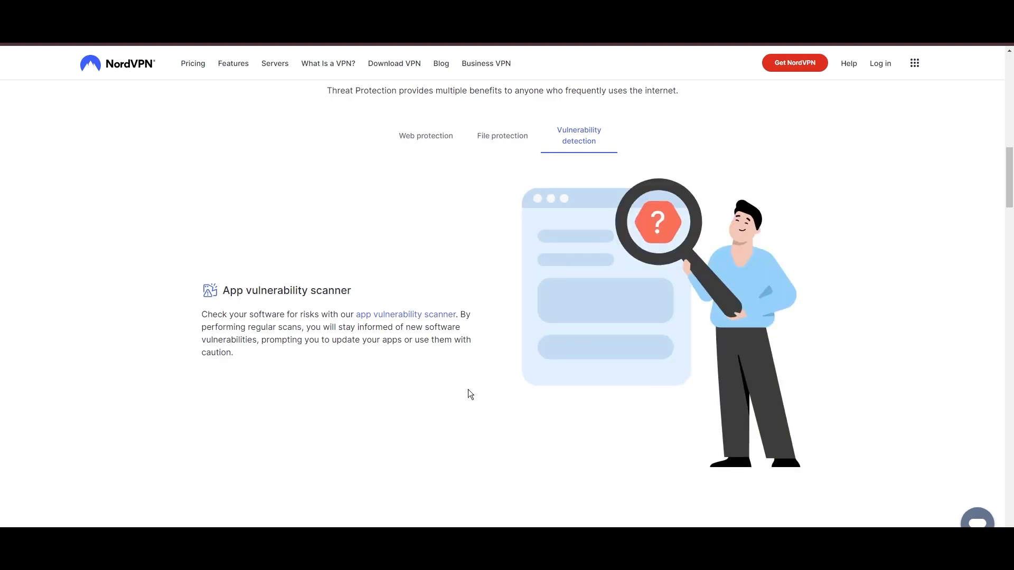
pyautogui.scroll(-3)
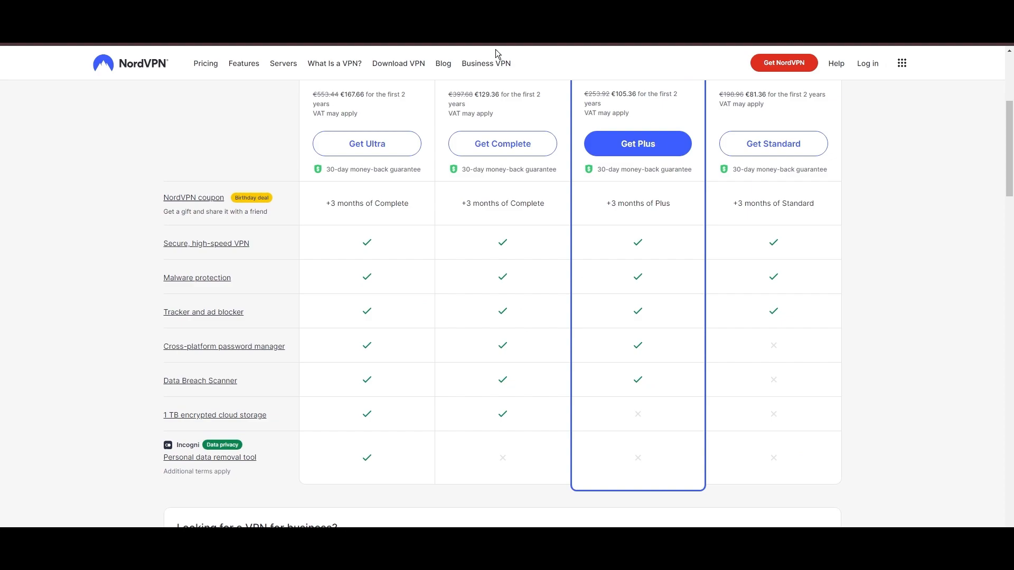
# - Scroll through NordVPN's 2-year Ultra, Complete, Plus and Standard plan comparison
pyautogui.scroll(3)
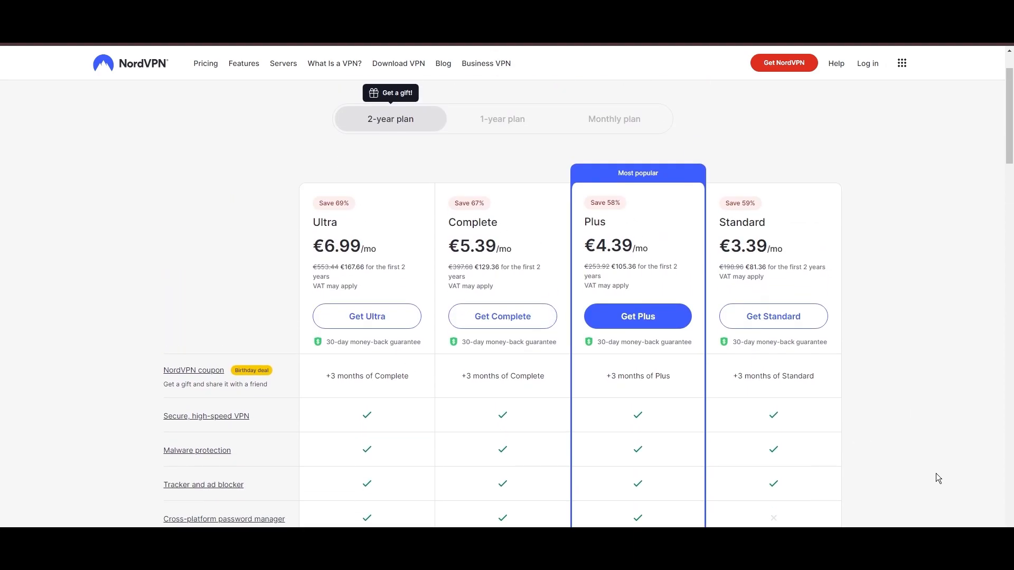
pyautogui.scroll(-3)
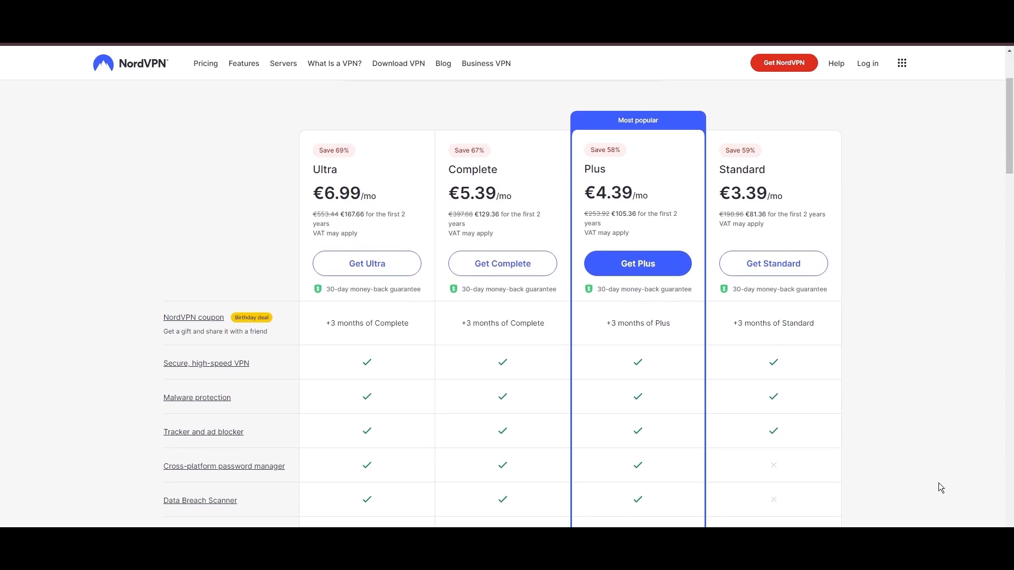
pyautogui.scroll(-3)
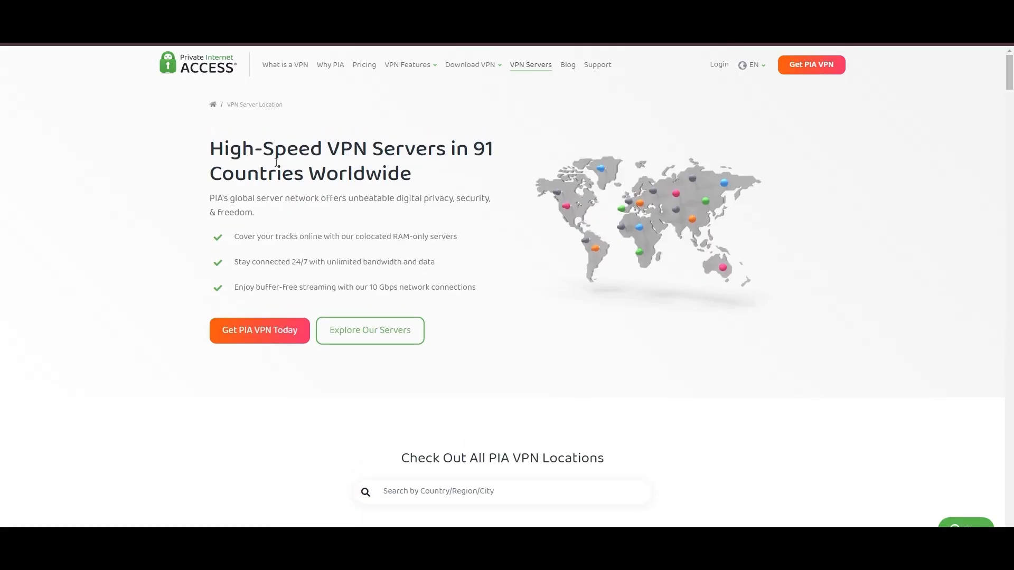
pyautogui.moveTo(988, 446)
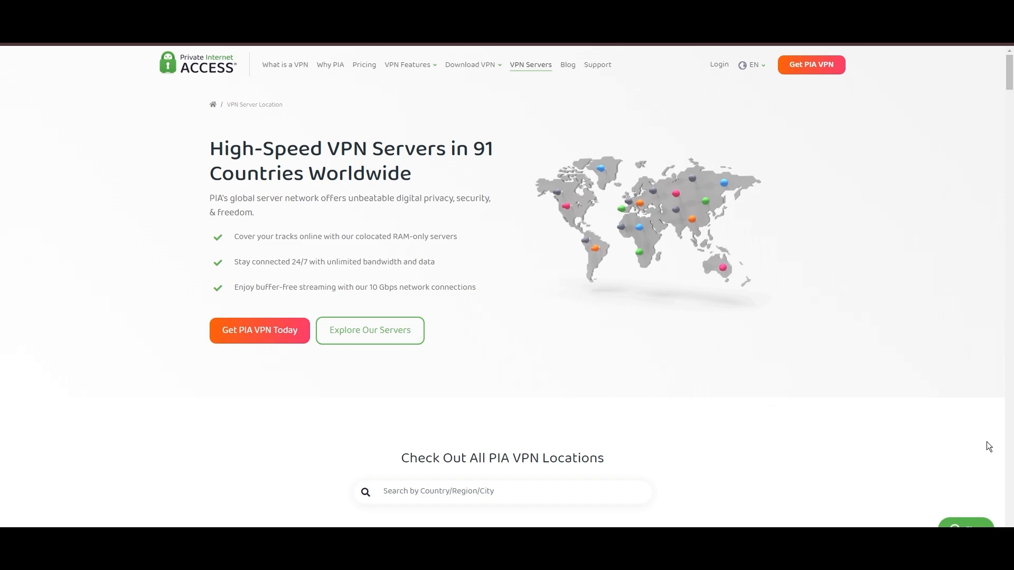
# - Scroll PIA's Americas, Europe, Asia Pacific and Middle East server tables to 'The Best Servers in the Industry'
pyautogui.scroll(-3)
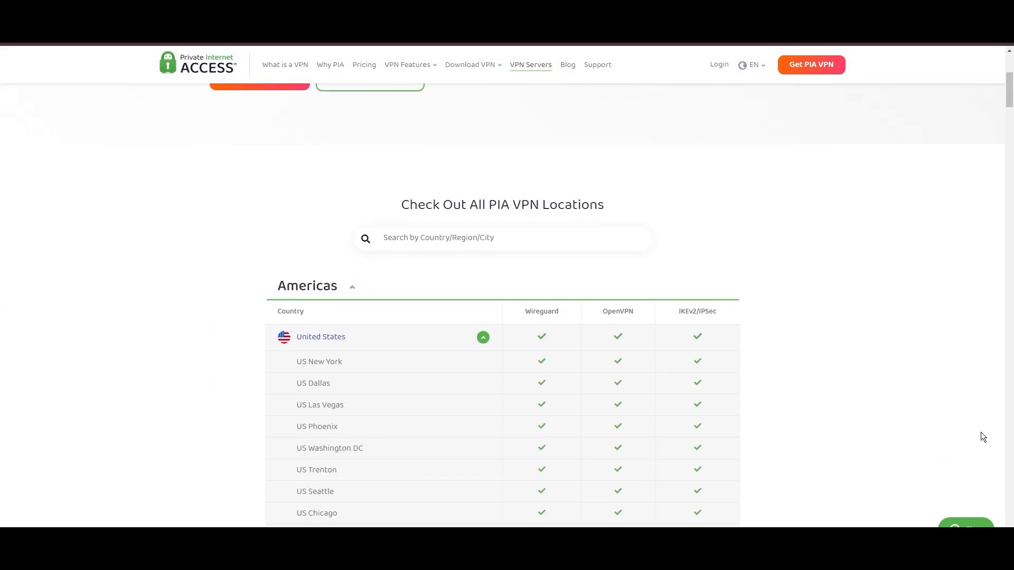
pyautogui.scroll(-3)
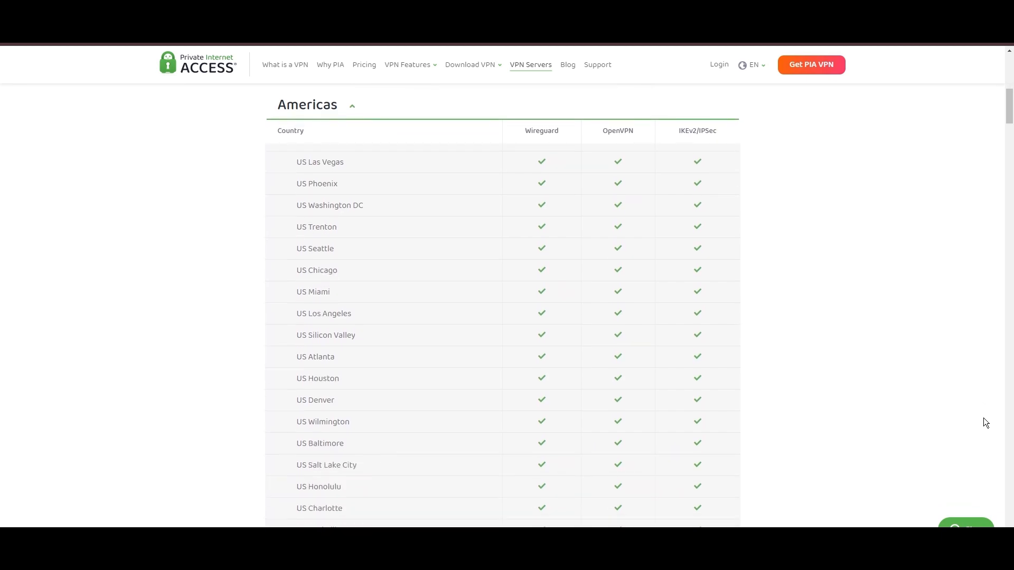
pyautogui.scroll(-3)
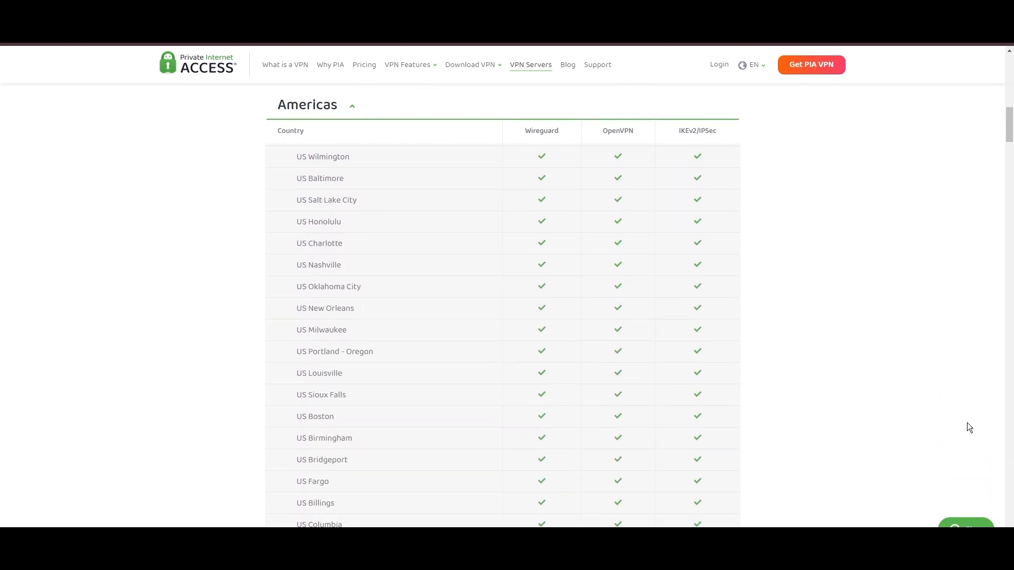
pyautogui.scroll(-3)
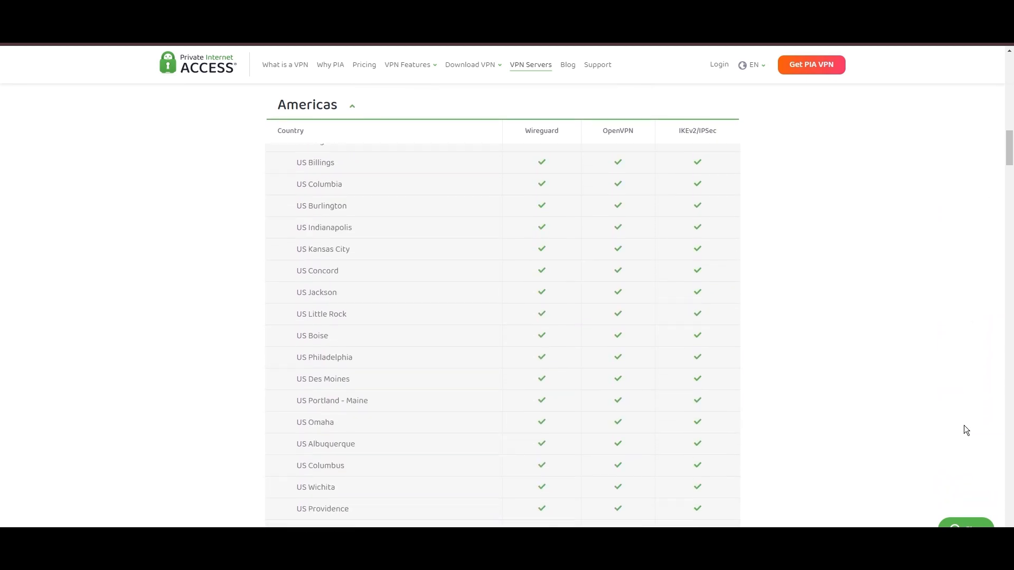
pyautogui.scroll(-3)
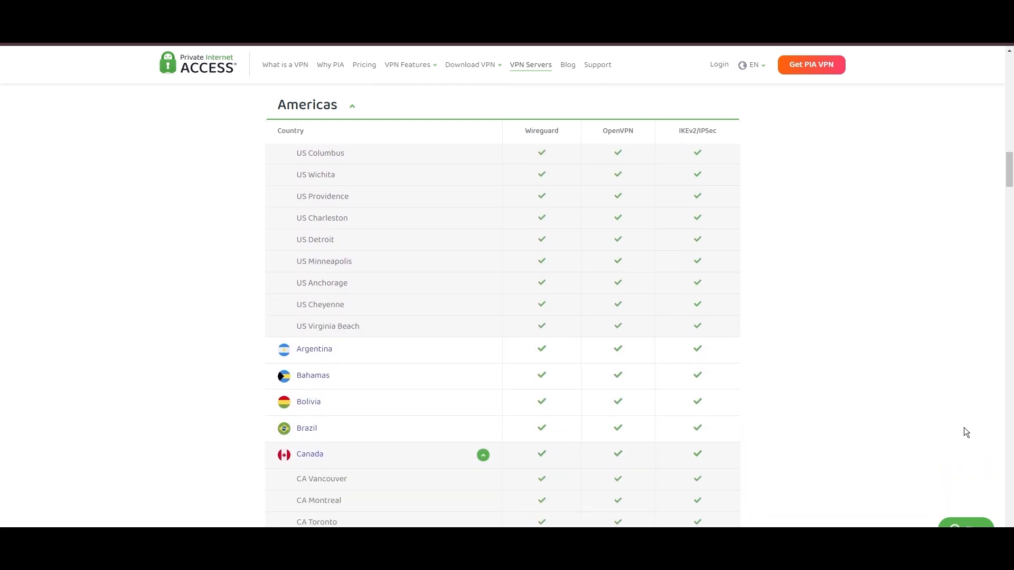
pyautogui.scroll(-3)
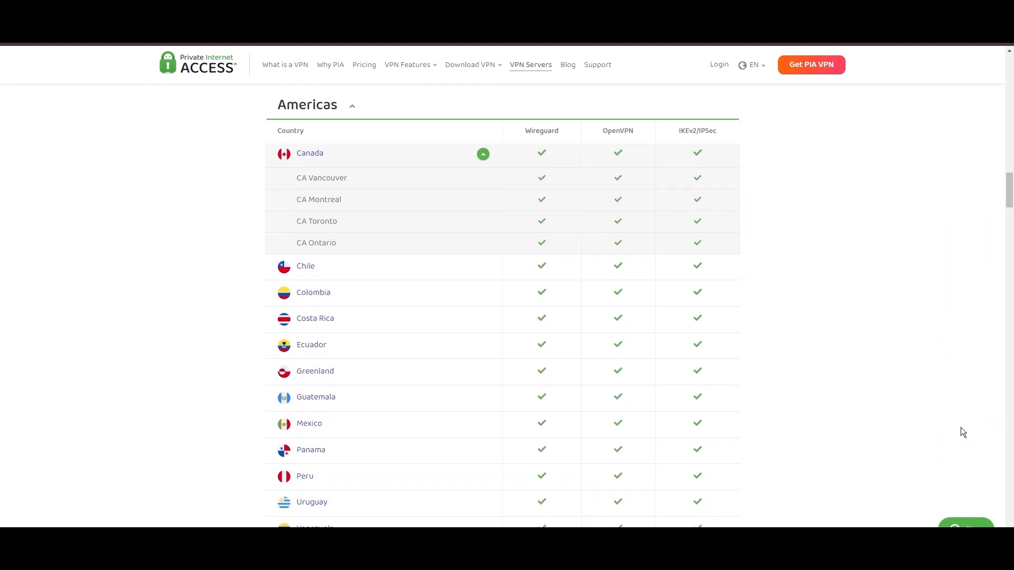
pyautogui.scroll(-3)
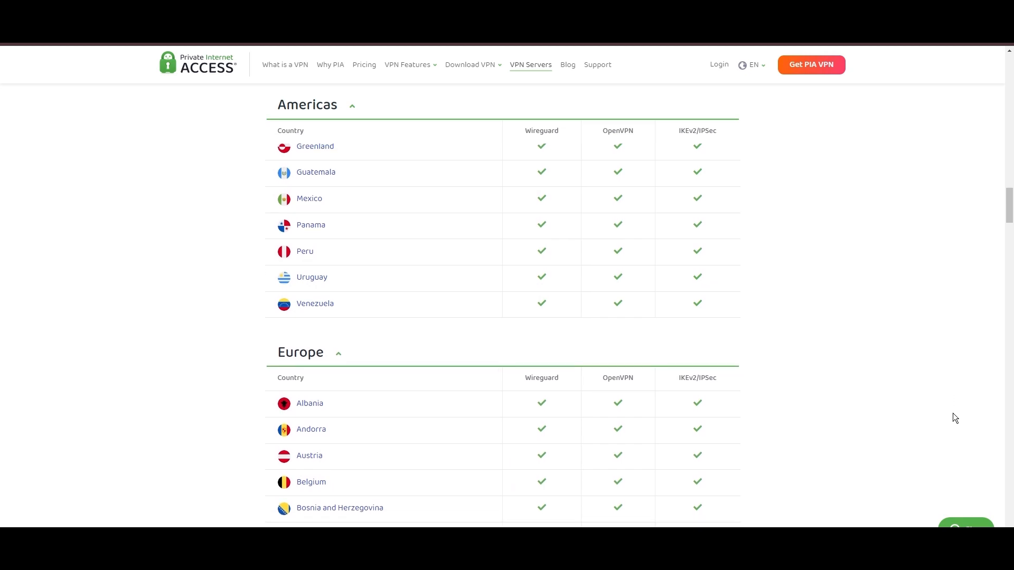
pyautogui.scroll(-3)
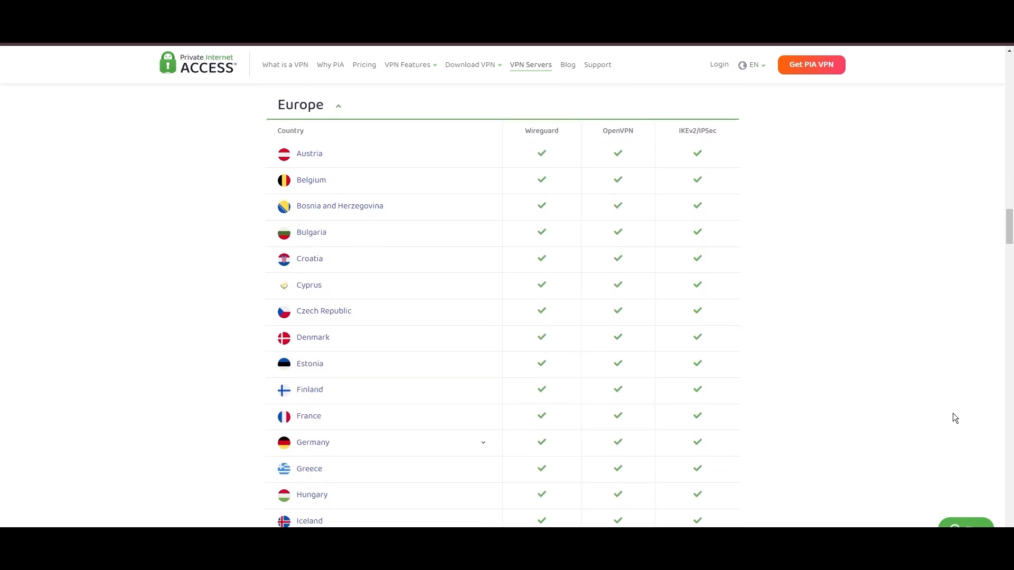
pyautogui.scroll(-3)
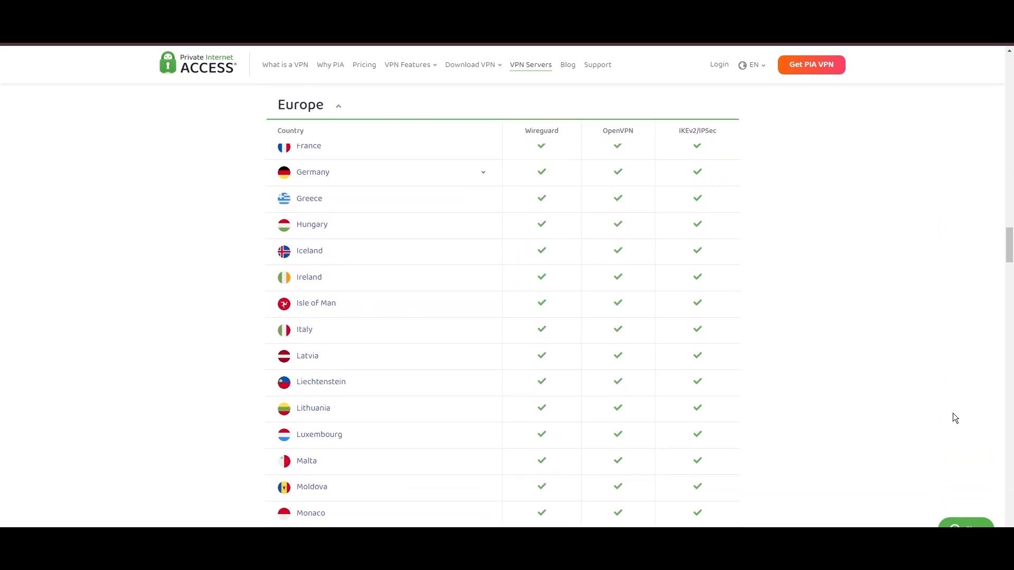
pyautogui.scroll(-3)
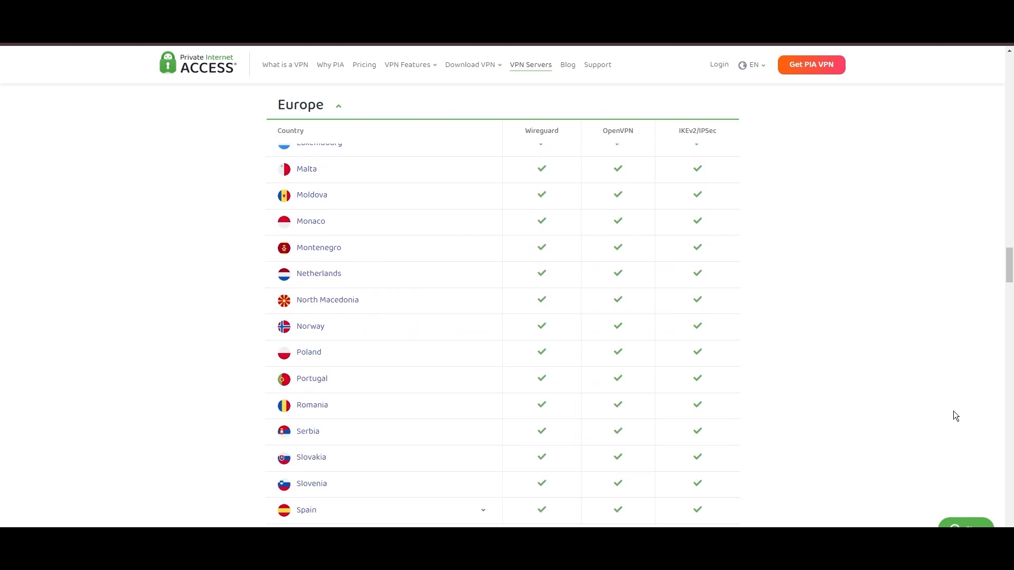
pyautogui.scroll(-3)
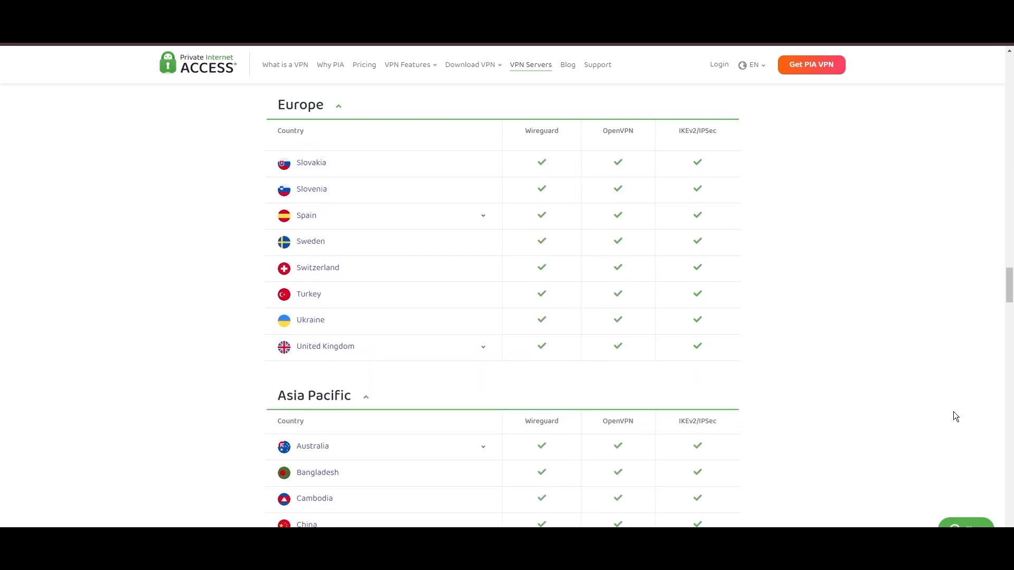
pyautogui.scroll(-3)
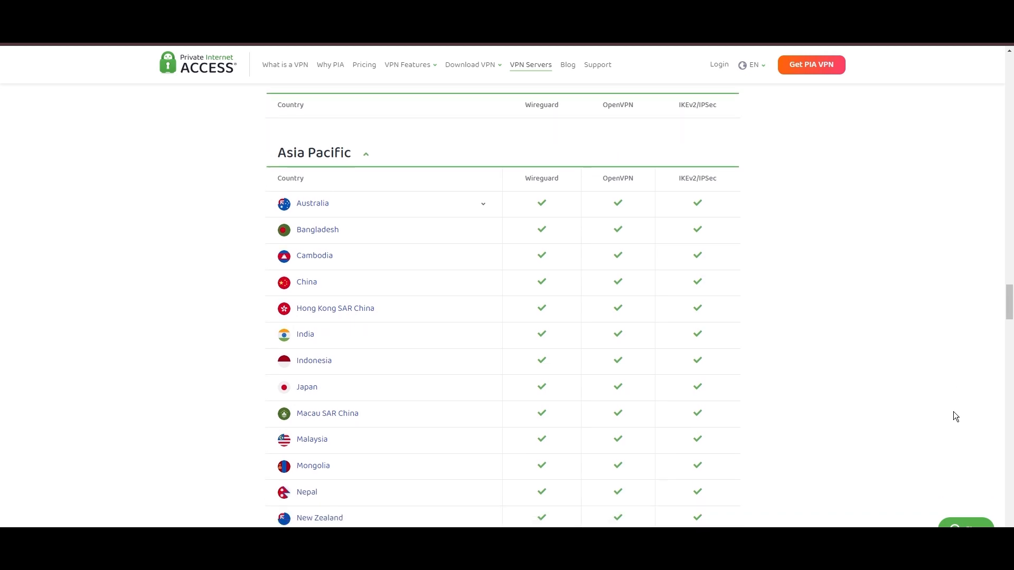
pyautogui.scroll(-3)
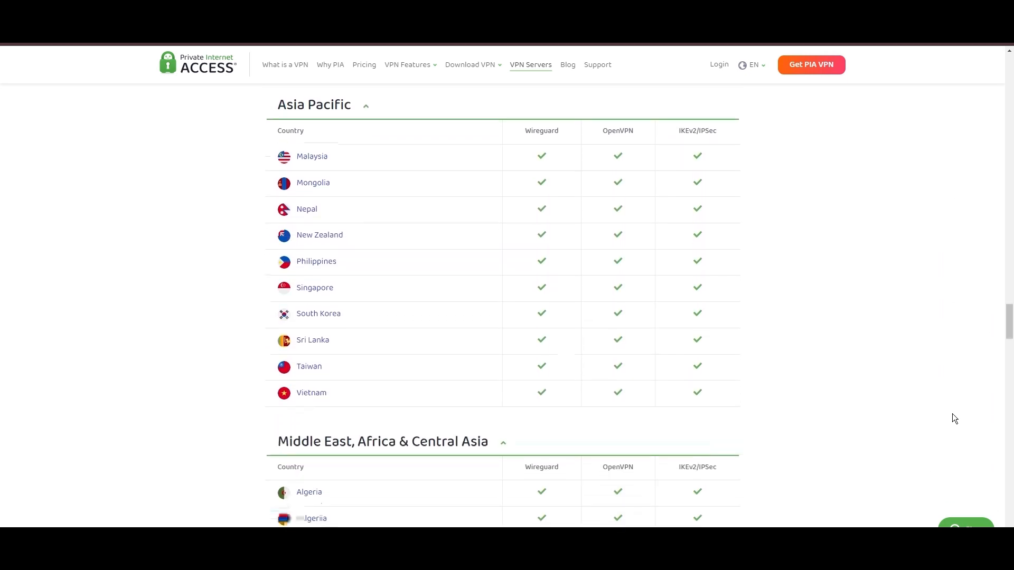
pyautogui.scroll(-3)
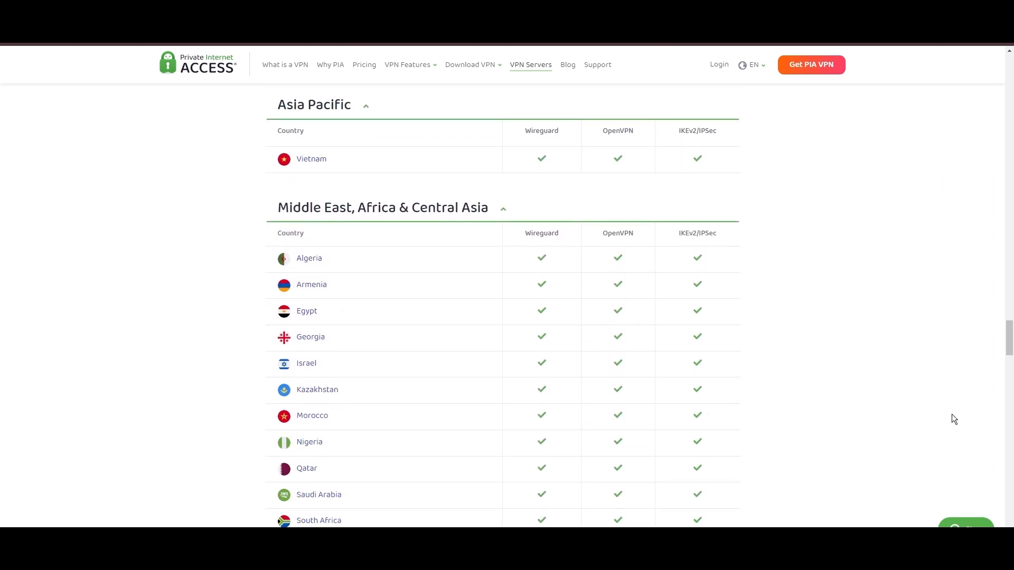
pyautogui.scroll(-3)
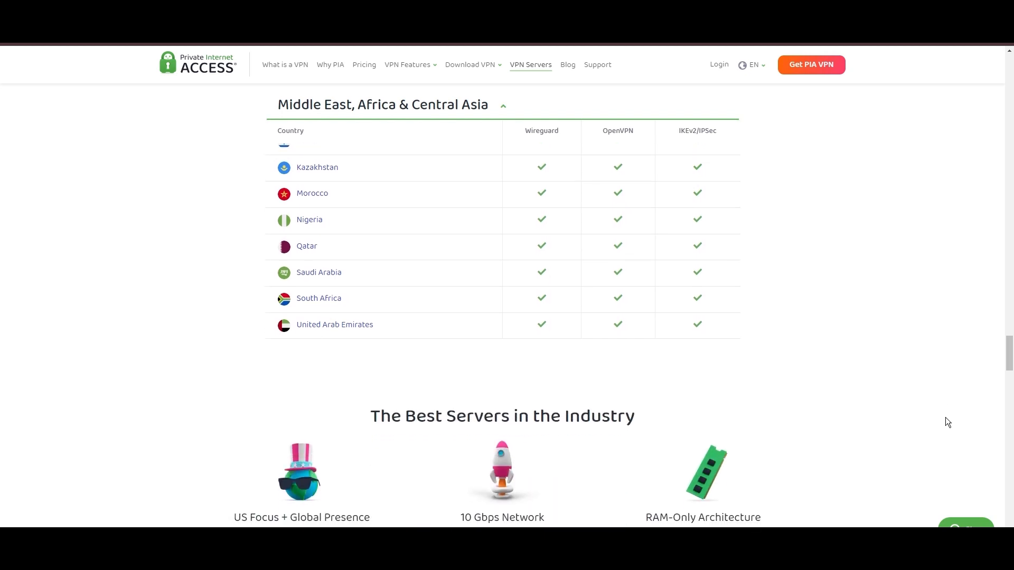
pyautogui.scroll(-3)
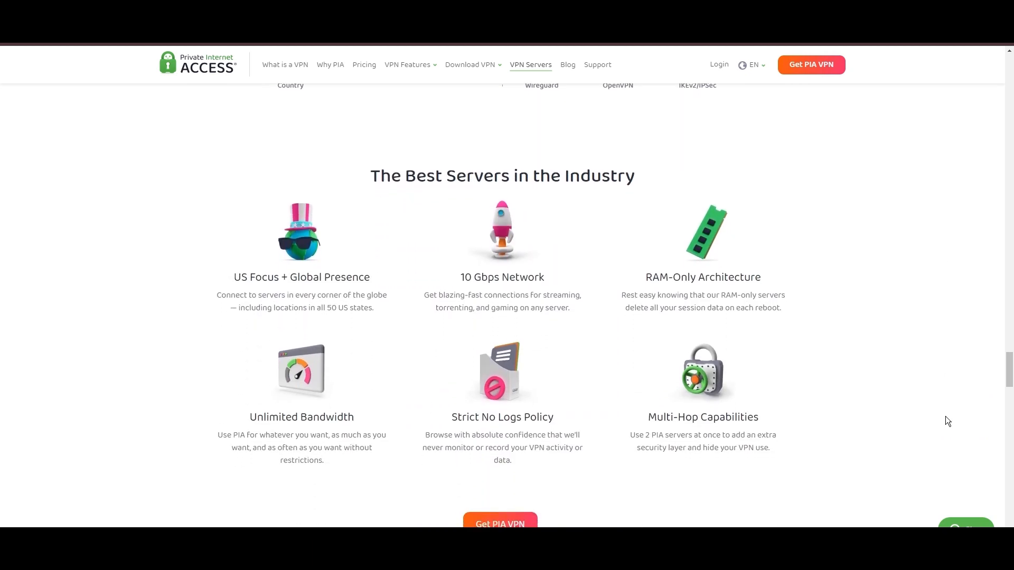
pyautogui.scroll(-3)
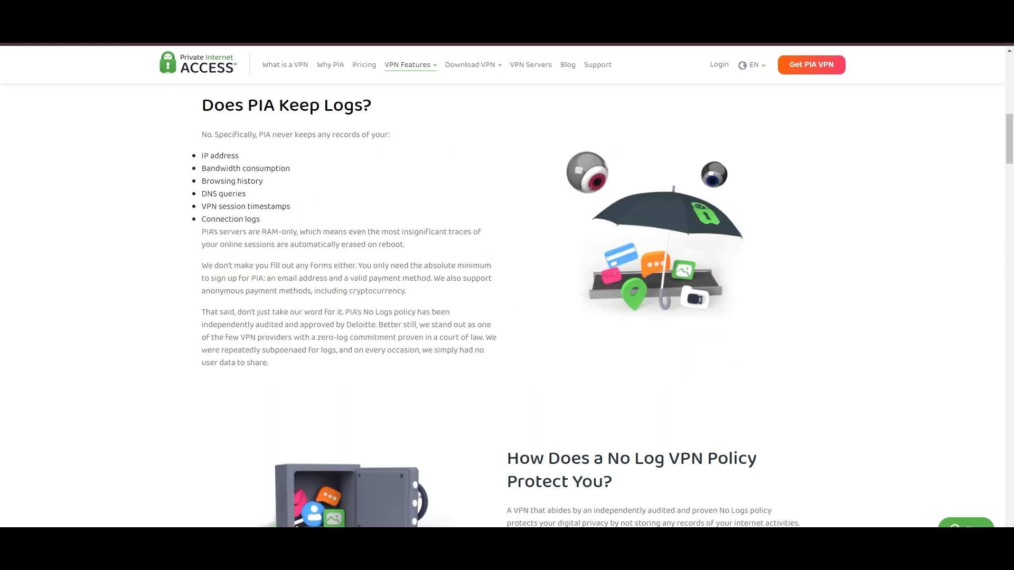
pyautogui.moveTo(153, 199)
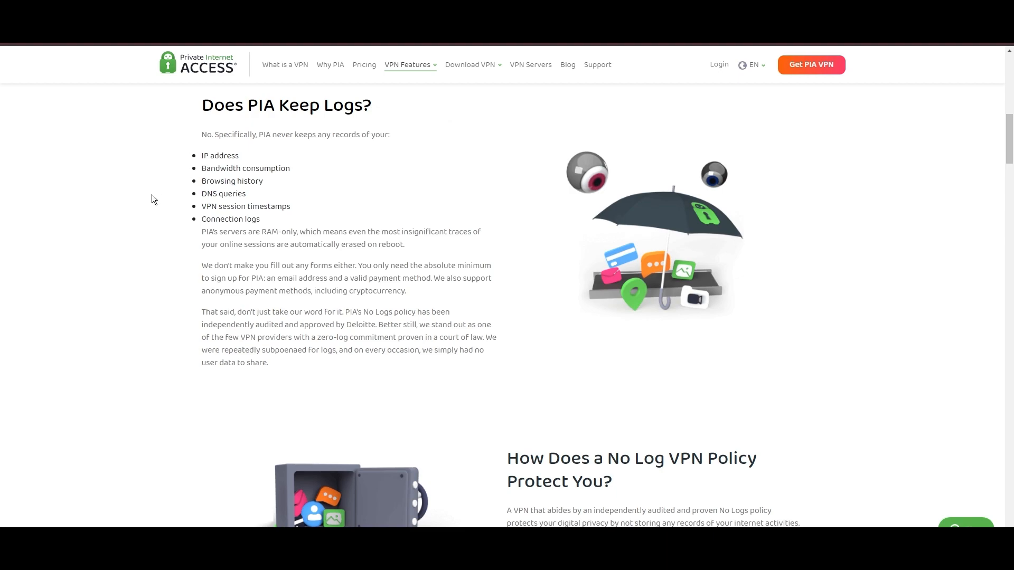
pyautogui.moveTo(3, 281)
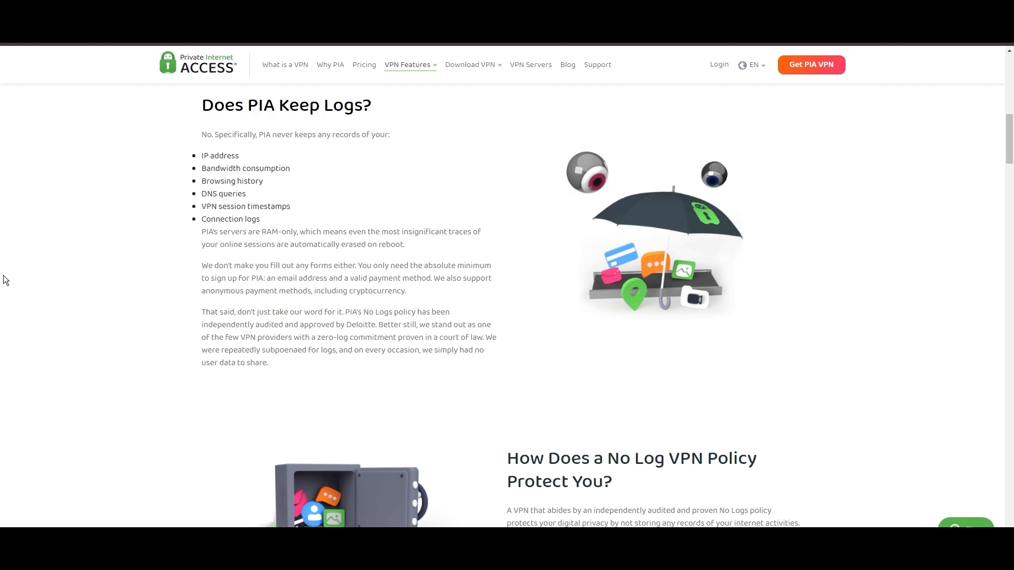
pyautogui.moveTo(36, 278)
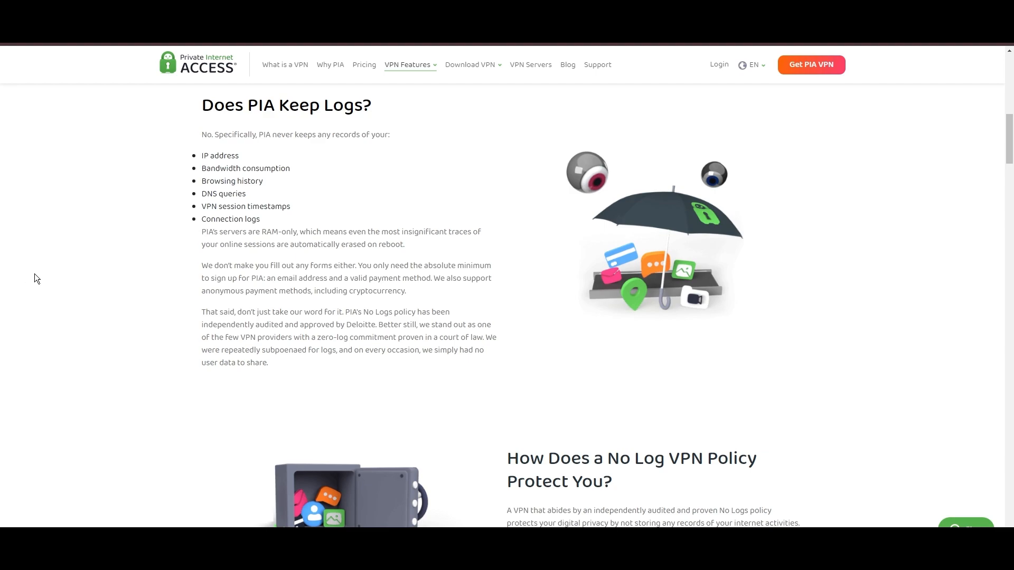
pyautogui.moveTo(218, 222)
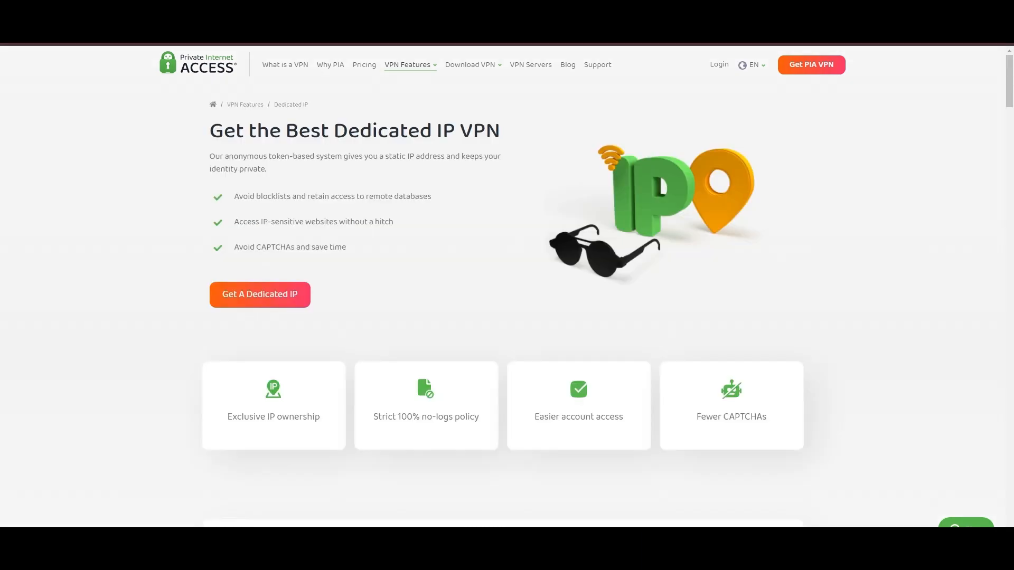
pyautogui.moveTo(376, 116)
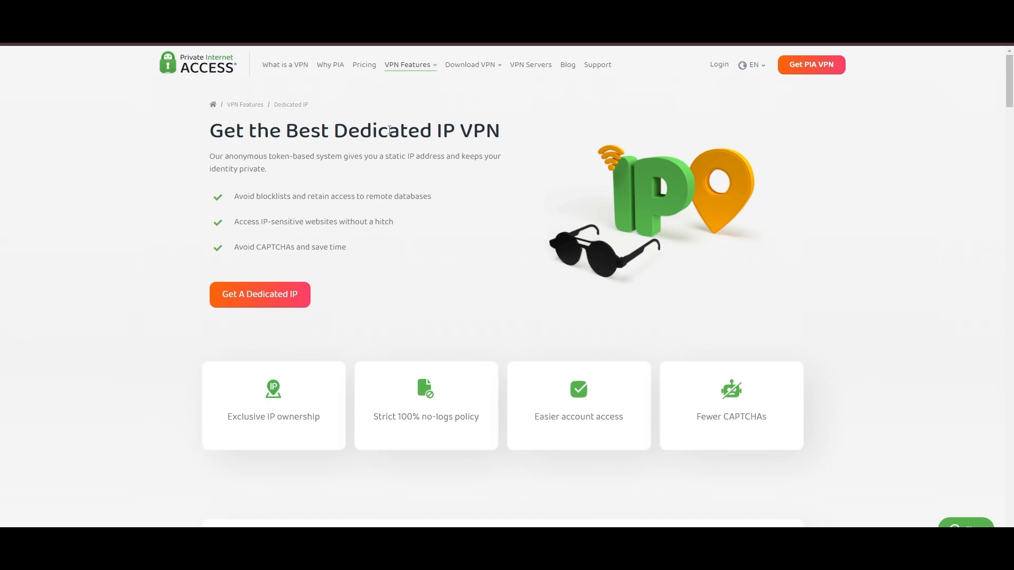
pyautogui.moveTo(566, 113)
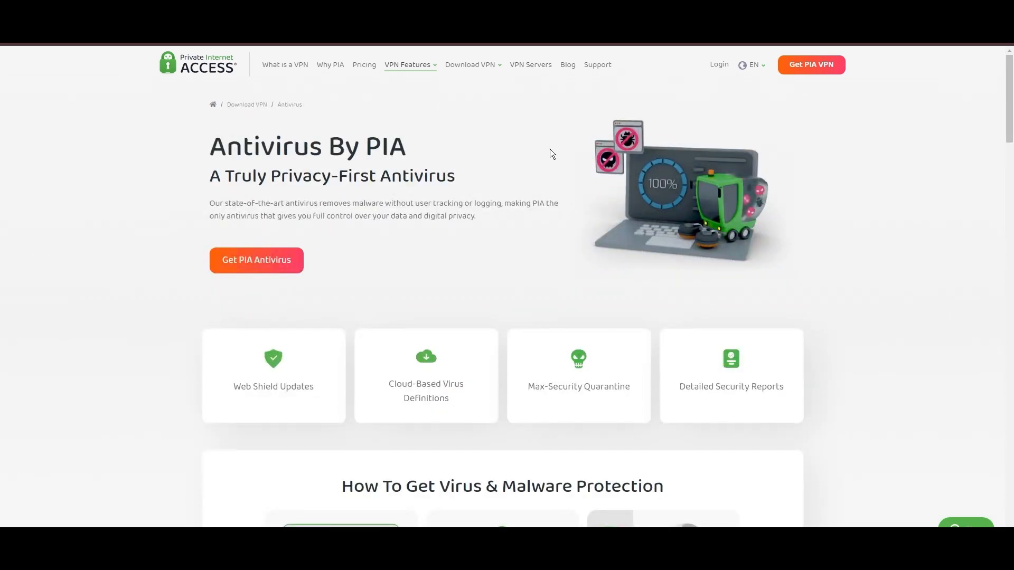
pyautogui.moveTo(659, 231)
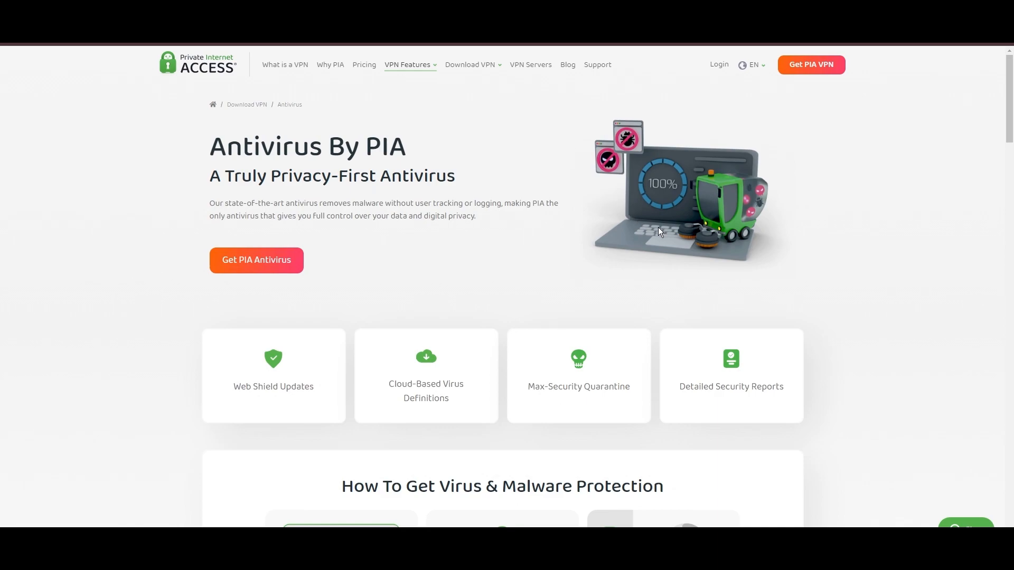
pyautogui.moveTo(539, 254)
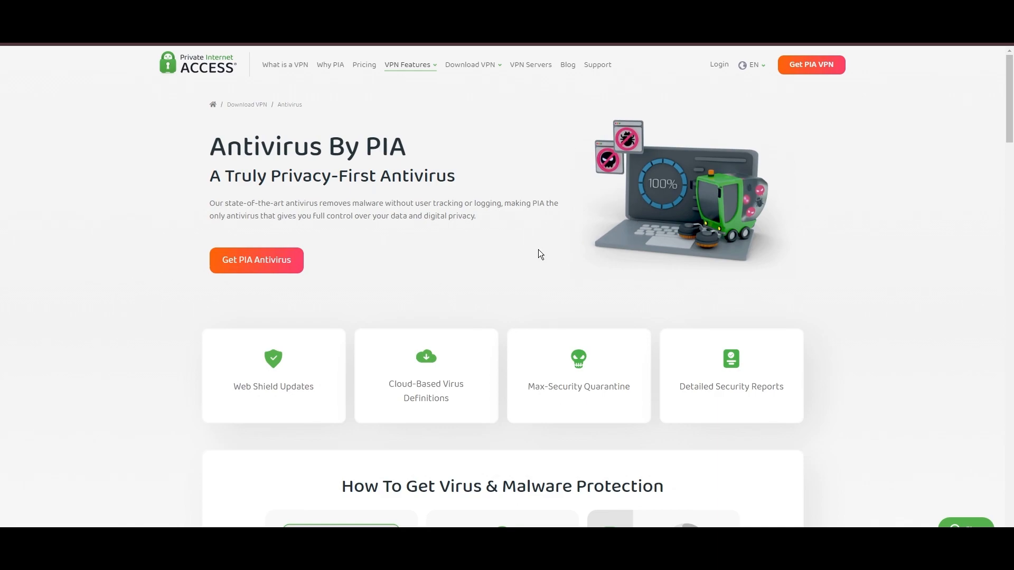
pyautogui.moveTo(565, 272)
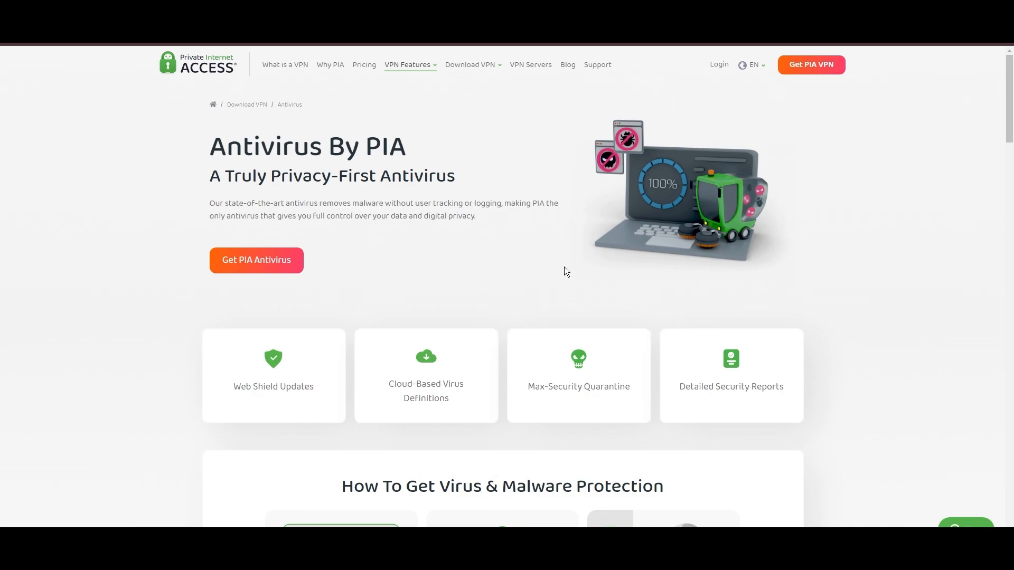
pyautogui.moveTo(737, 188)
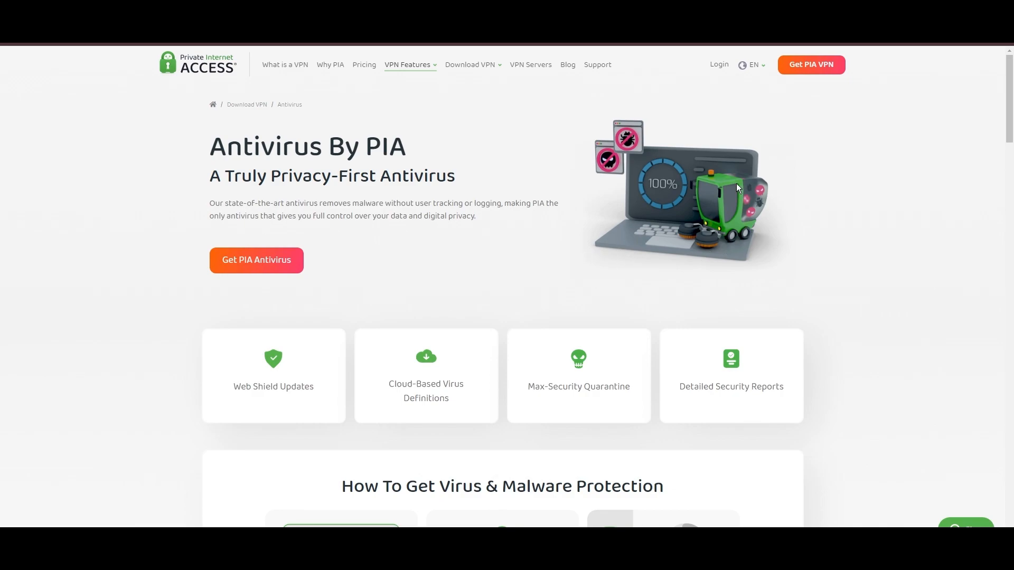
pyautogui.moveTo(738, 188)
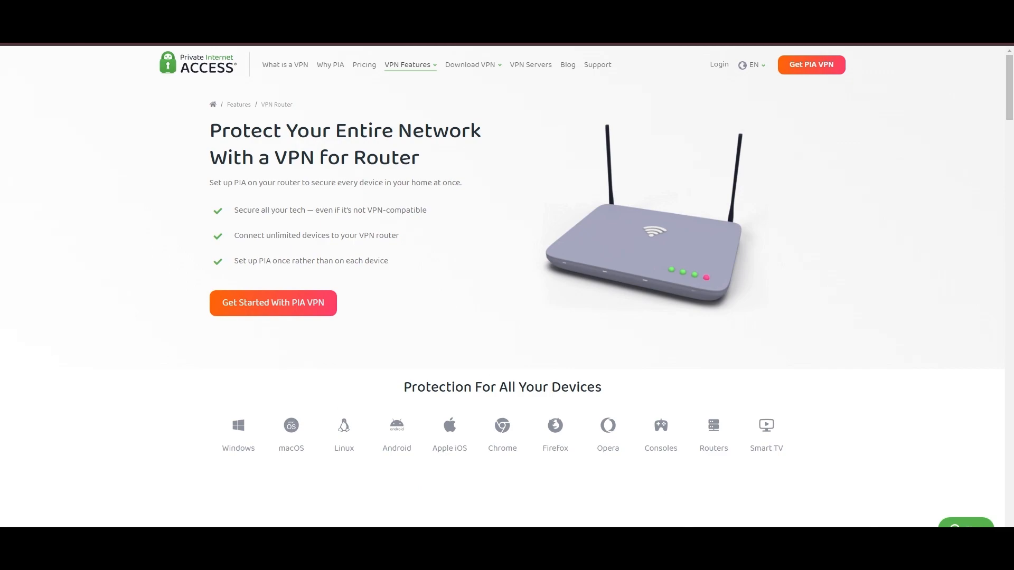
pyautogui.moveTo(676, 199)
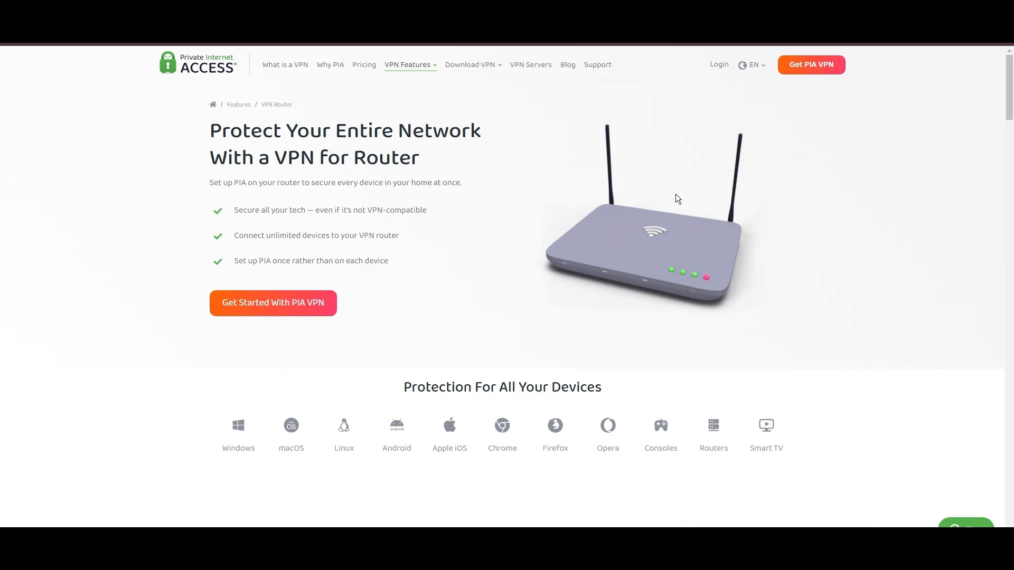
pyautogui.moveTo(716, 248)
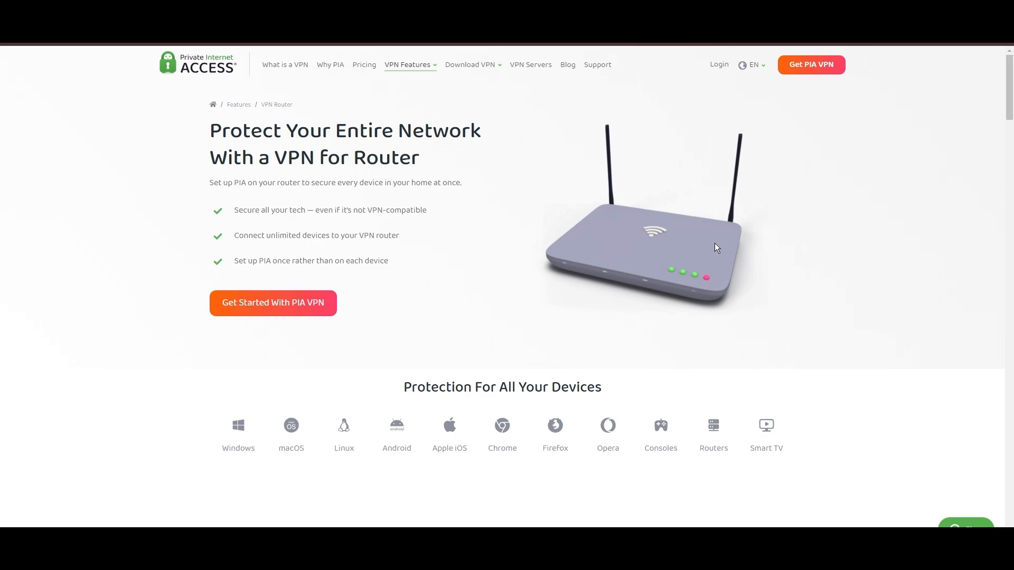
# - Scroll the PIA VPN for Router page, then go to the Pricing page
pyautogui.scroll(-3)
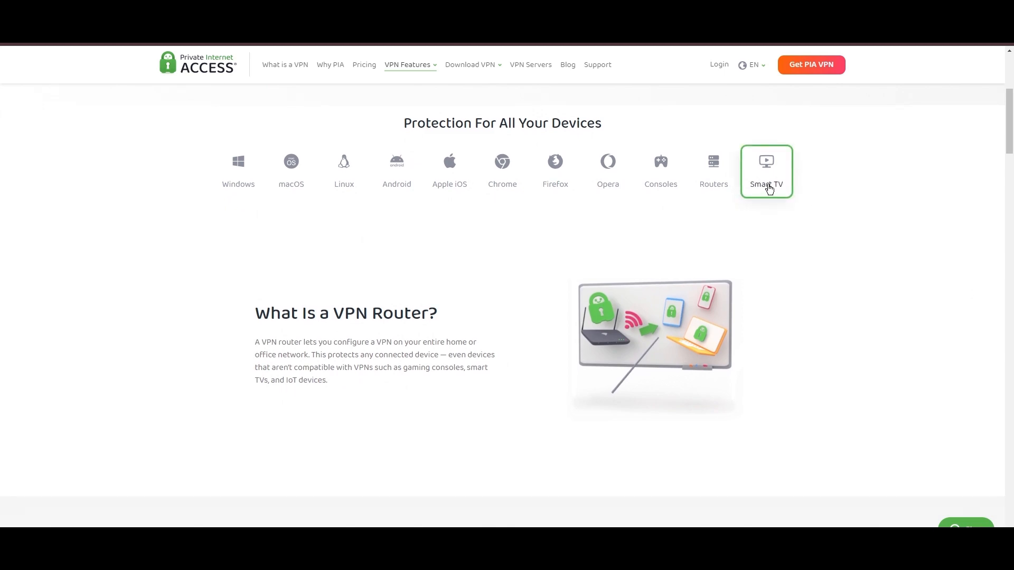
pyautogui.moveTo(734, 401)
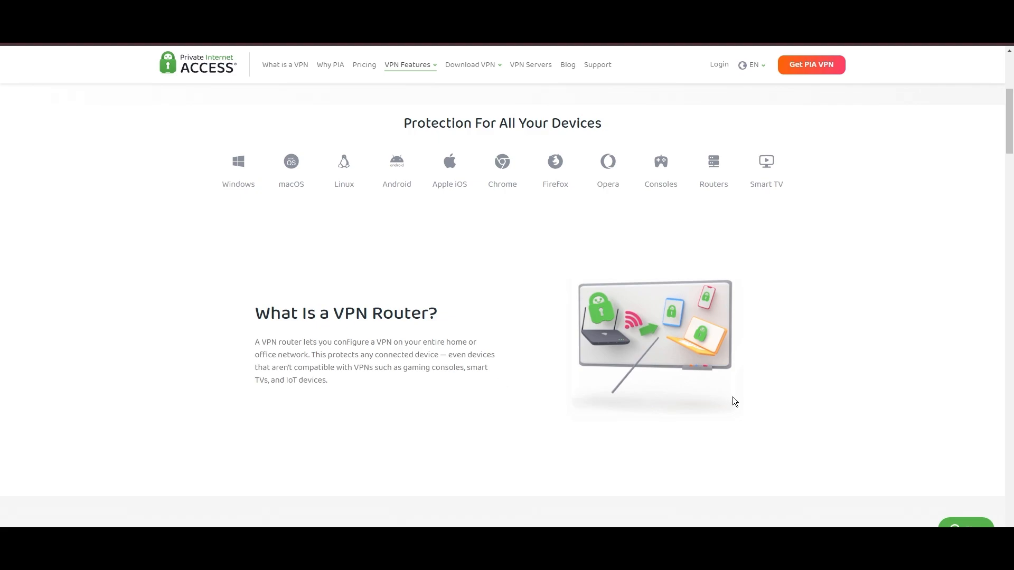
pyautogui.click(364, 65)
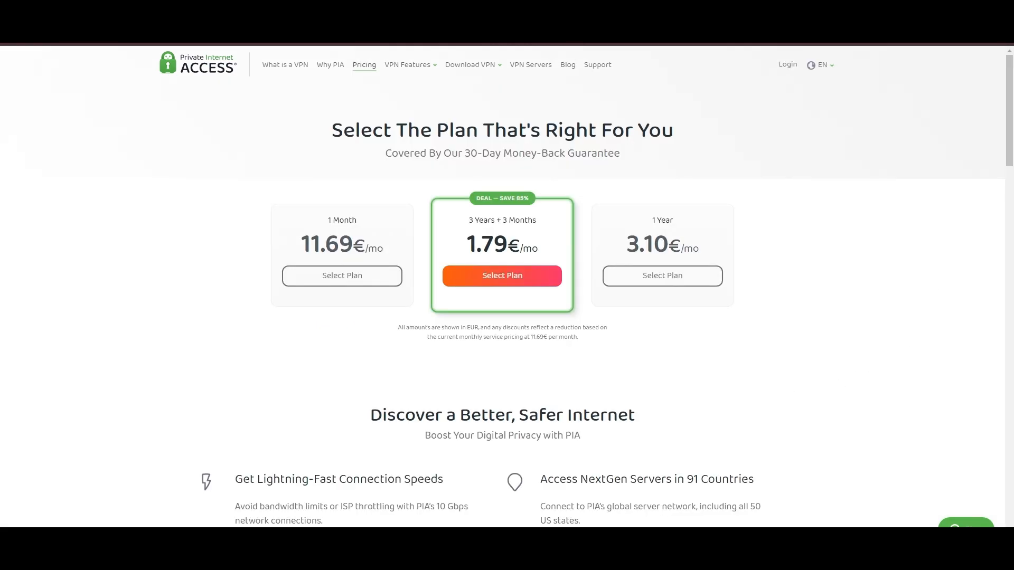
pyautogui.moveTo(954, 210)
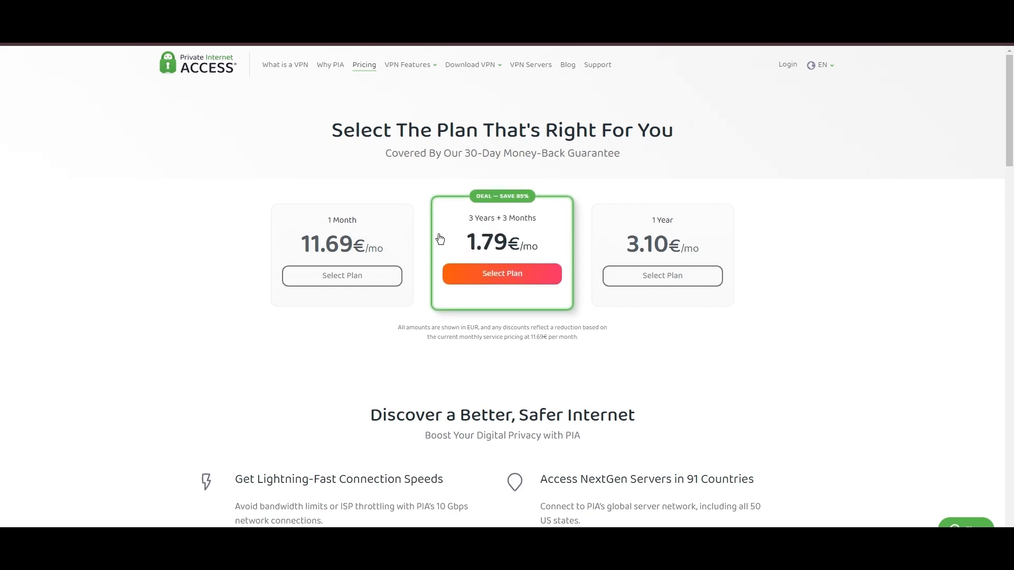
pyautogui.moveTo(501, 202)
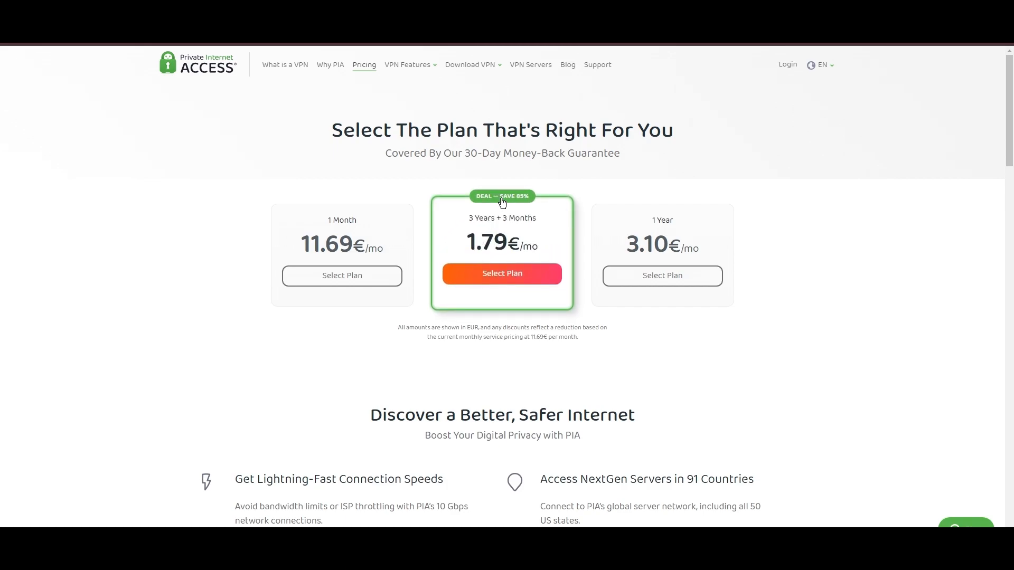
pyautogui.moveTo(749, 390)
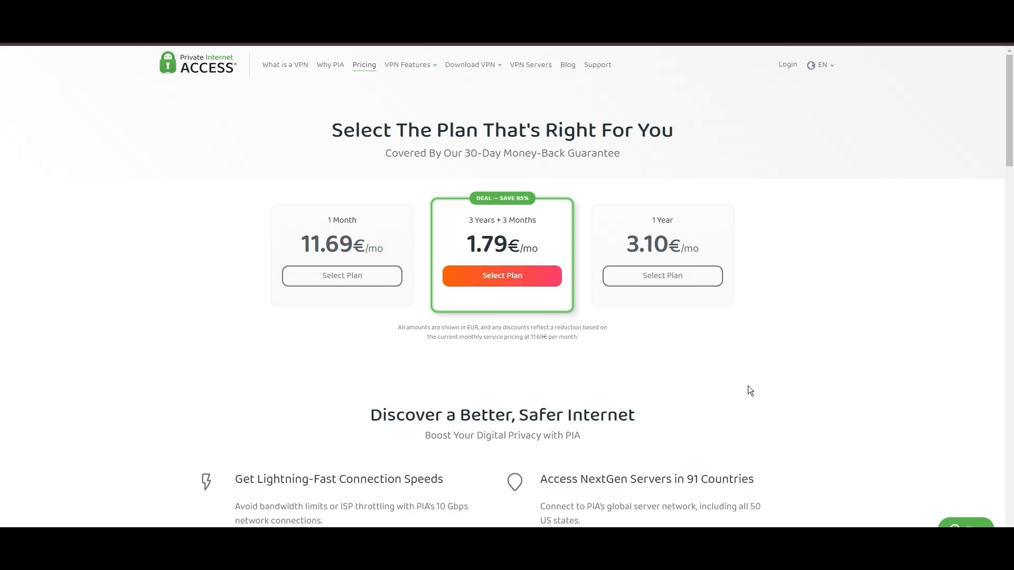
pyautogui.moveTo(933, 368)
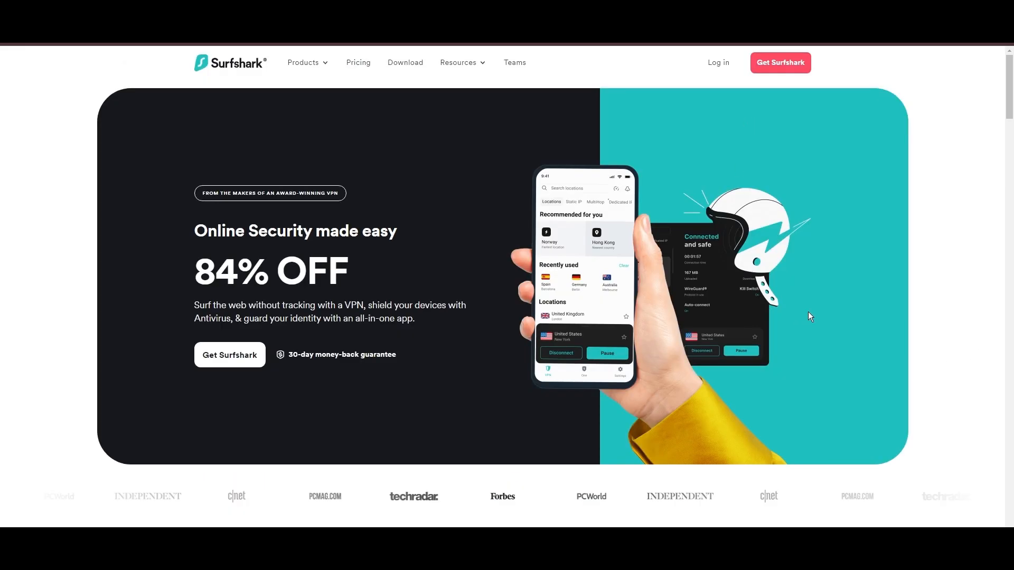
# - Scroll the Surfshark homepage and view the Unlimited devices and 24/7 support tabs
pyautogui.scroll(-3)
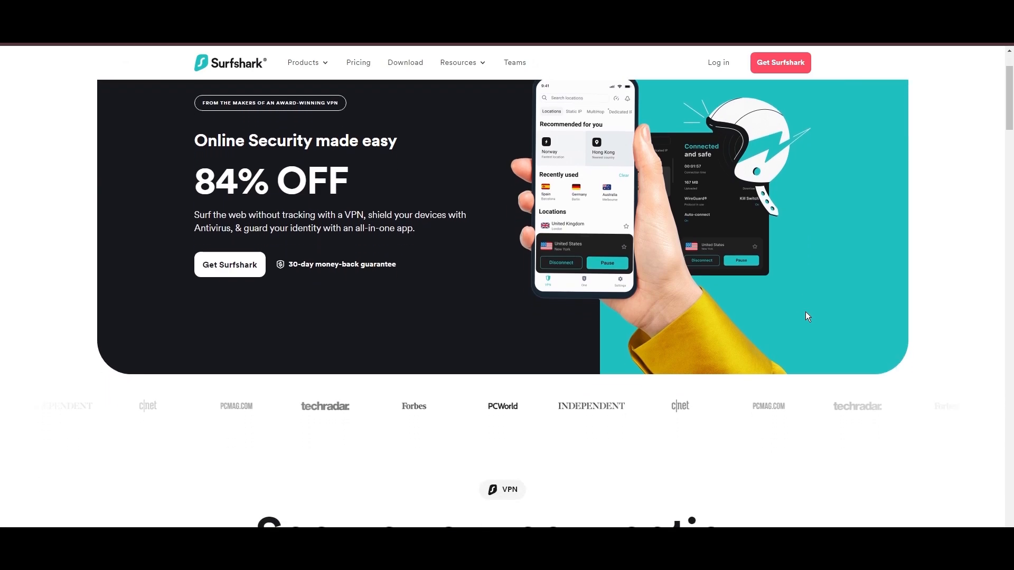
pyautogui.scroll(-3)
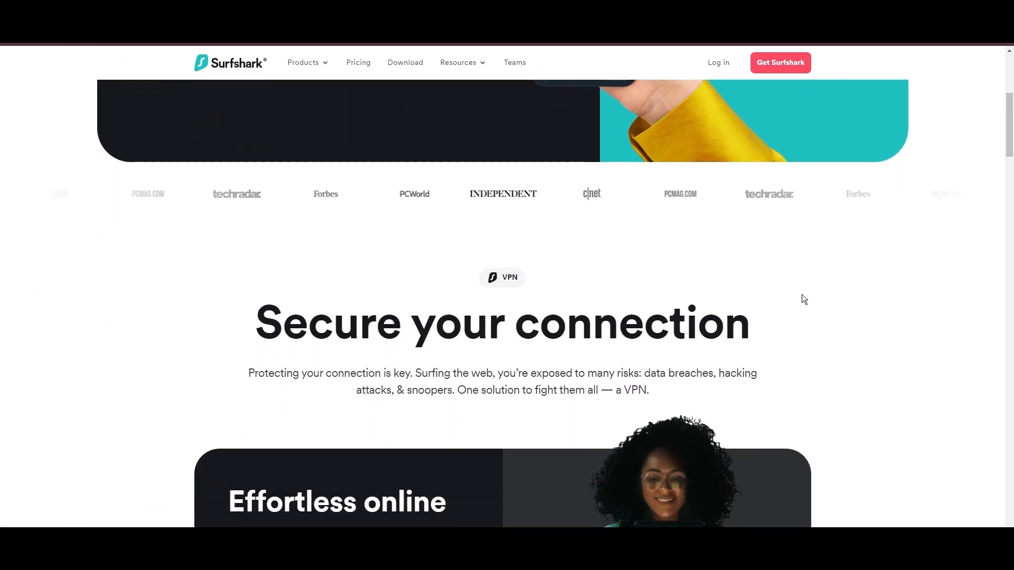
pyautogui.scroll(-3)
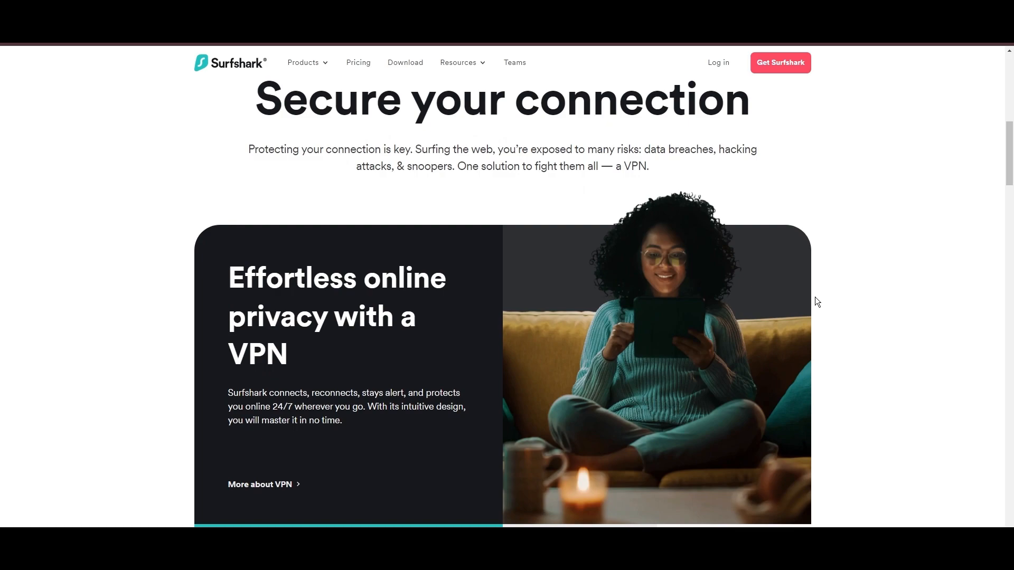
pyautogui.scroll(-3)
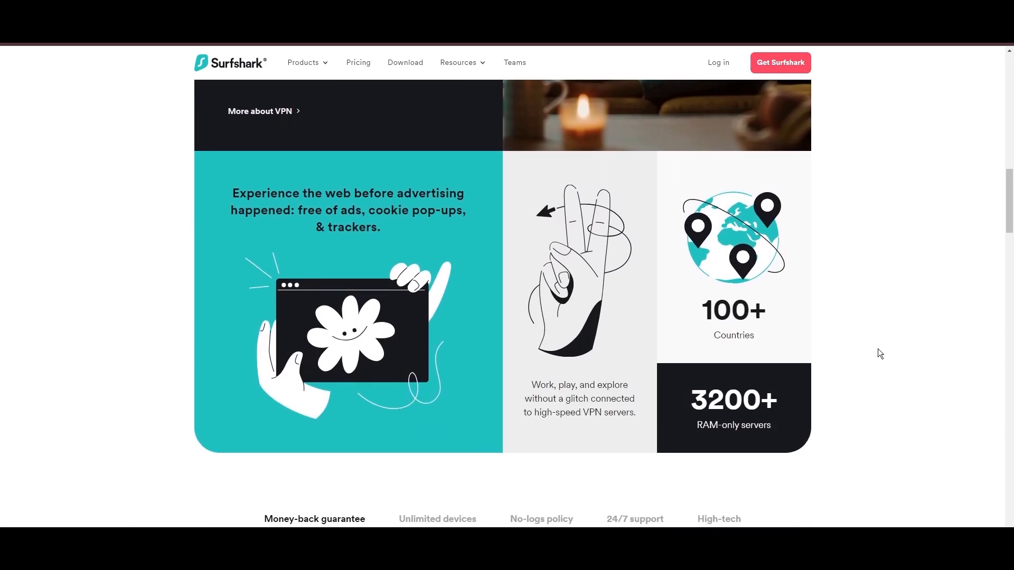
pyautogui.scroll(-3)
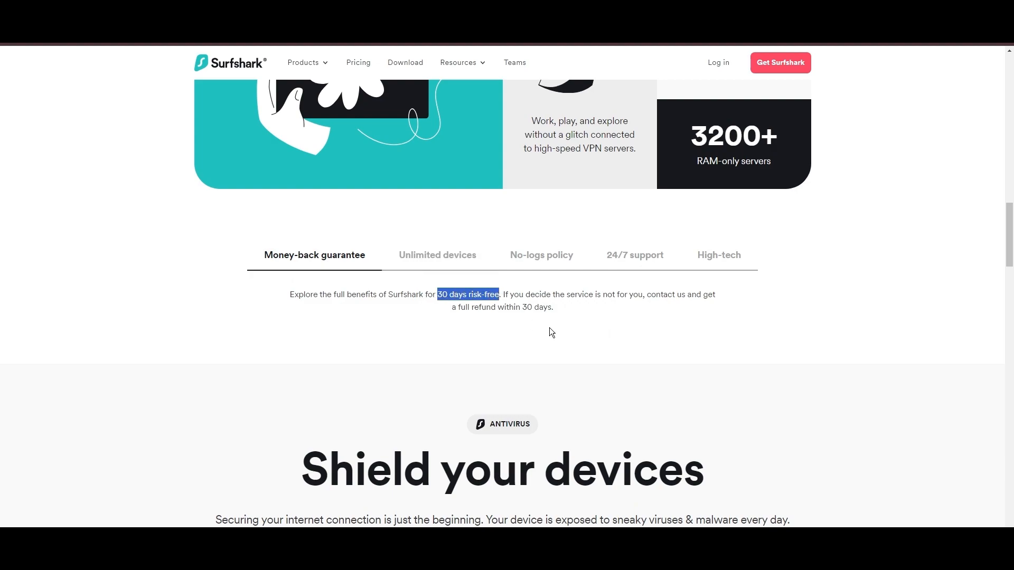
pyautogui.click(437, 254)
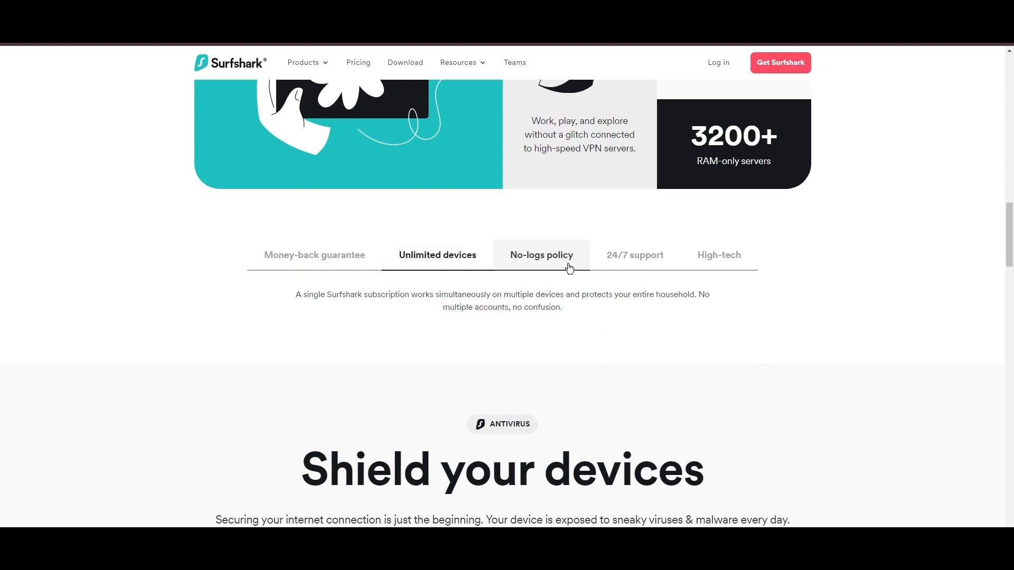
pyautogui.click(634, 255)
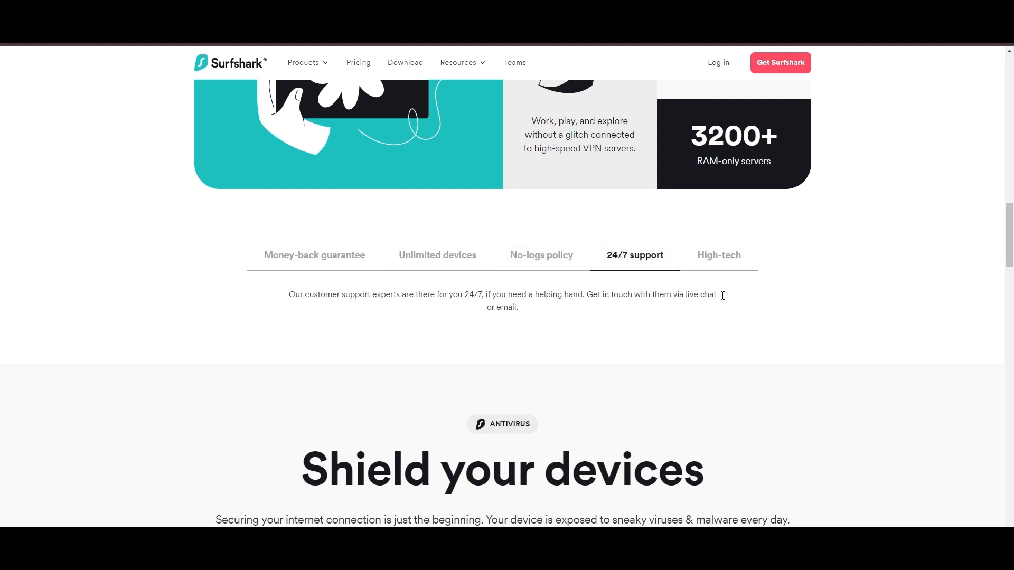
pyautogui.click(718, 254)
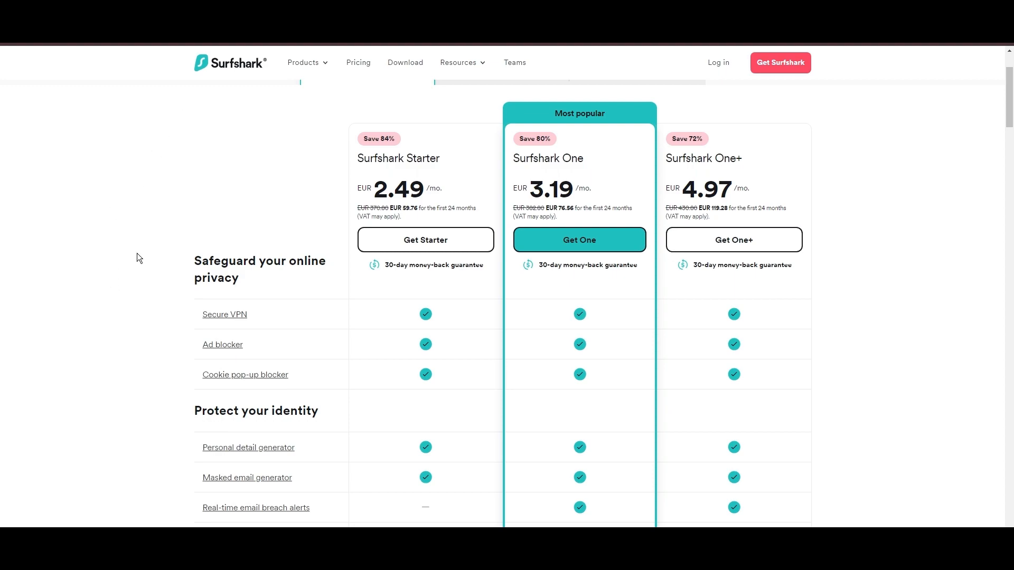
pyautogui.moveTo(400, 307)
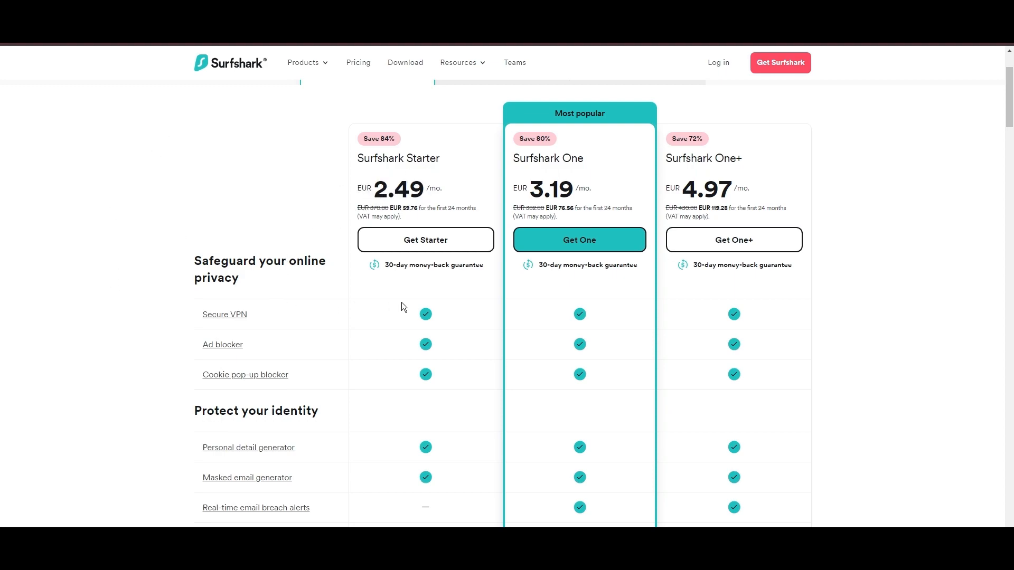
pyautogui.moveTo(861, 282)
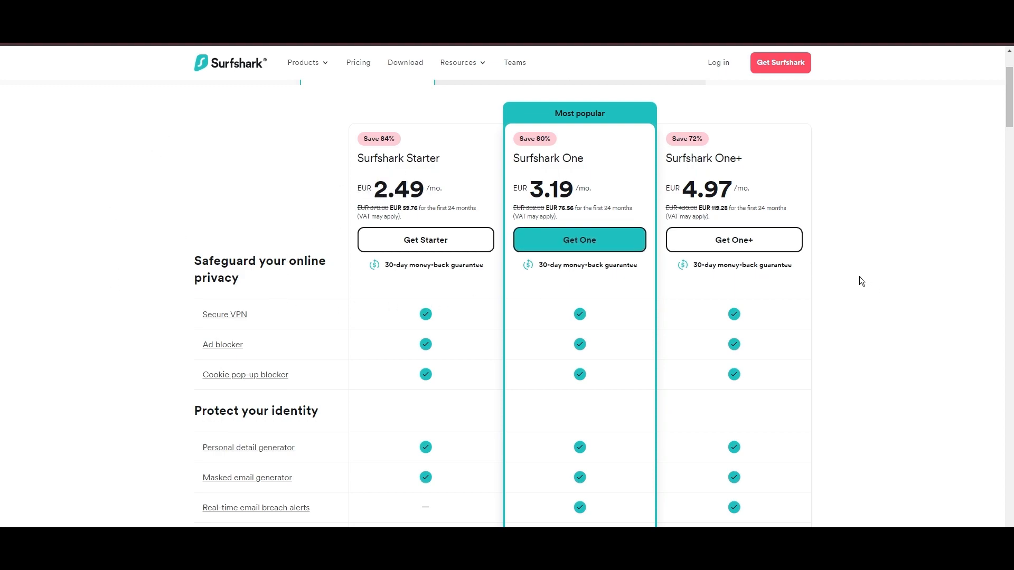
# - Scroll through Surfshark's Starter, One and One+ plan comparison table
pyautogui.scroll(-3)
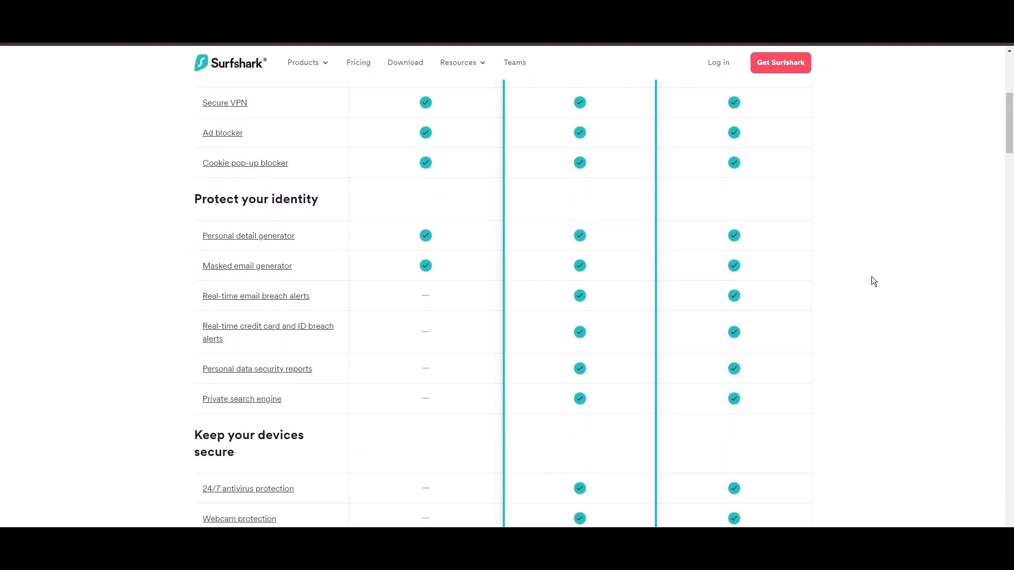
pyautogui.scroll(-3)
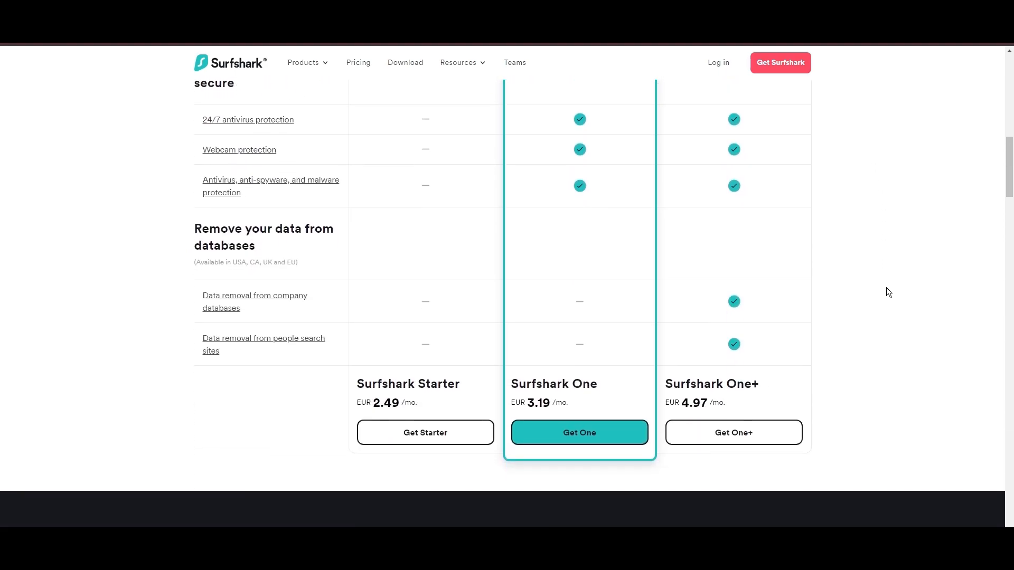
pyautogui.scroll(3)
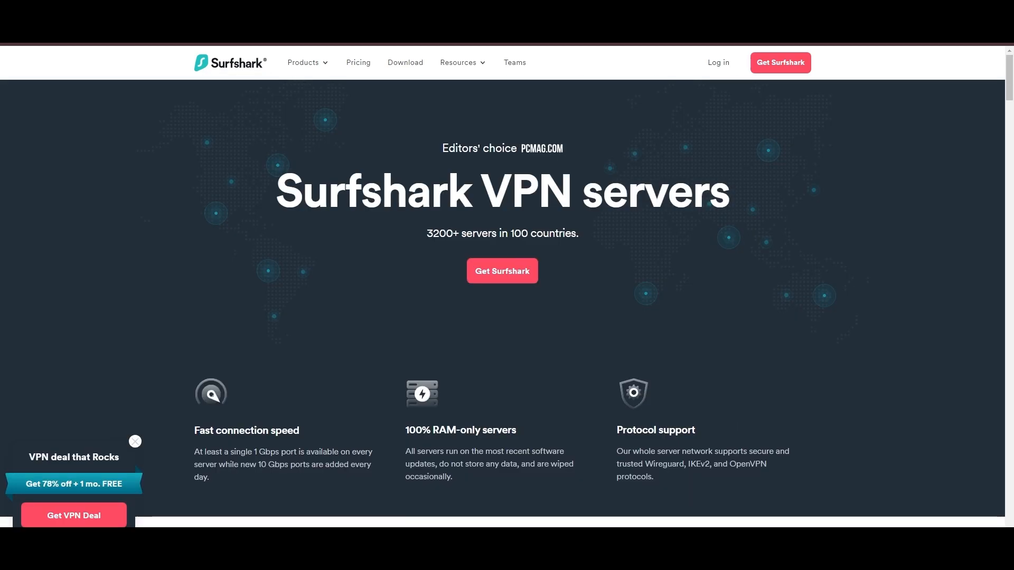
# - Scroll through Surfshark's Europe and Americas server location tables
pyautogui.scroll(-3)
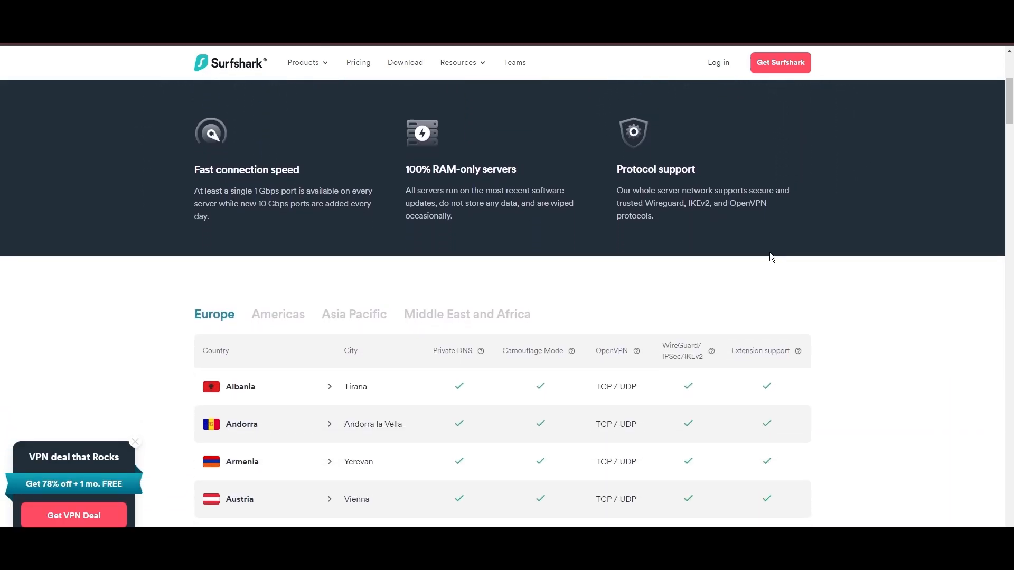
pyautogui.scroll(-3)
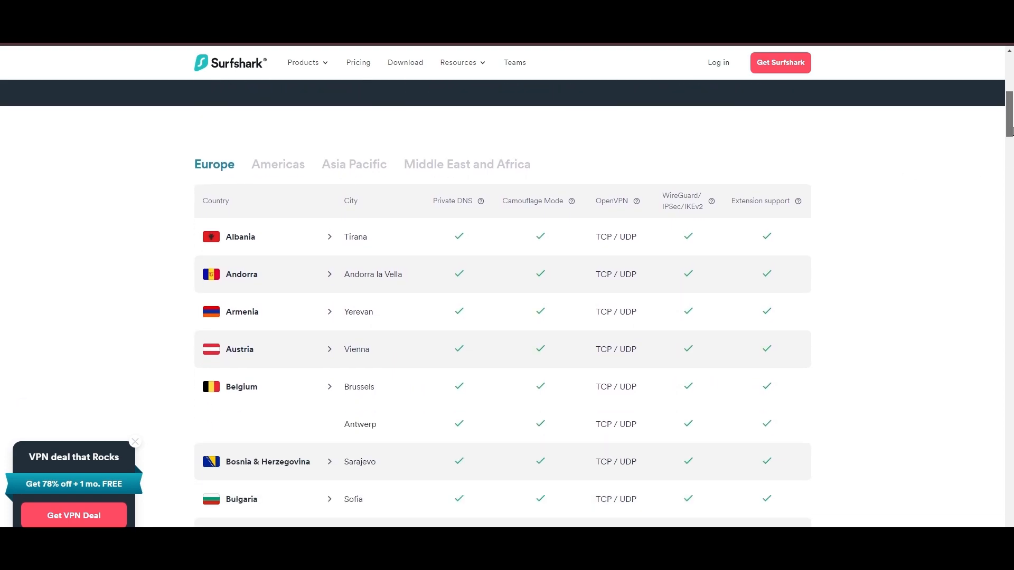
pyautogui.scroll(-3)
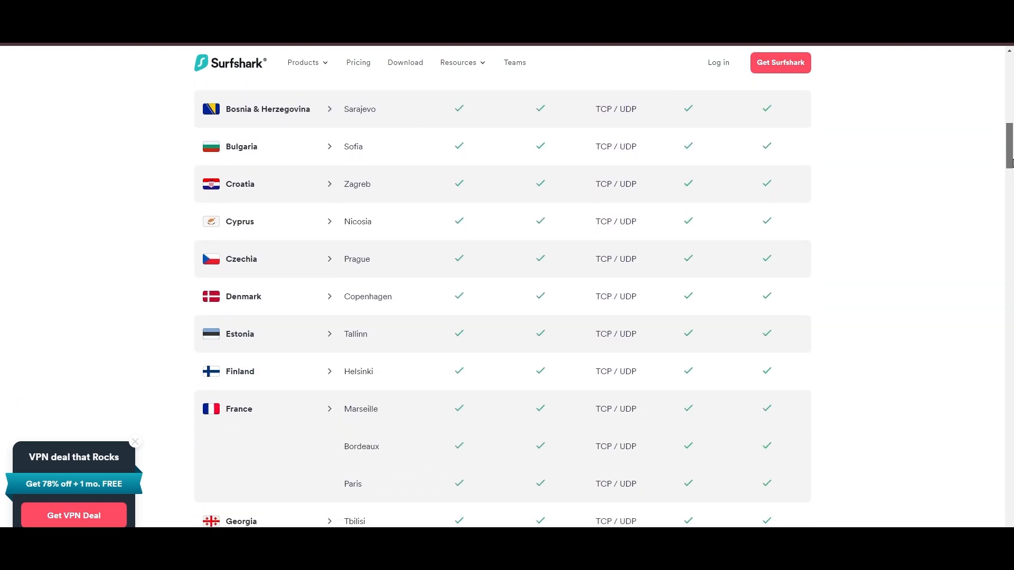
pyautogui.scroll(-3)
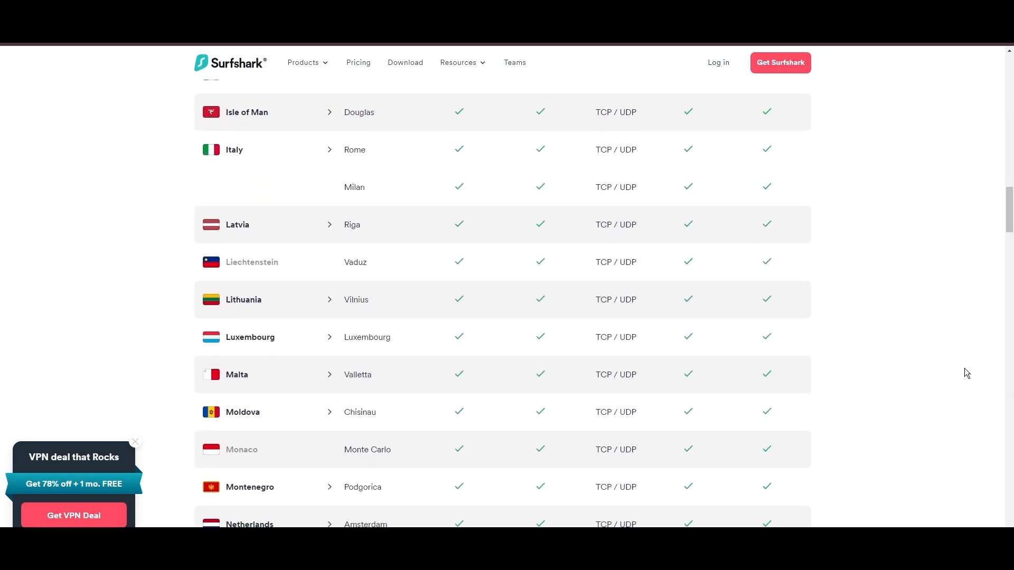
pyautogui.scroll(-3)
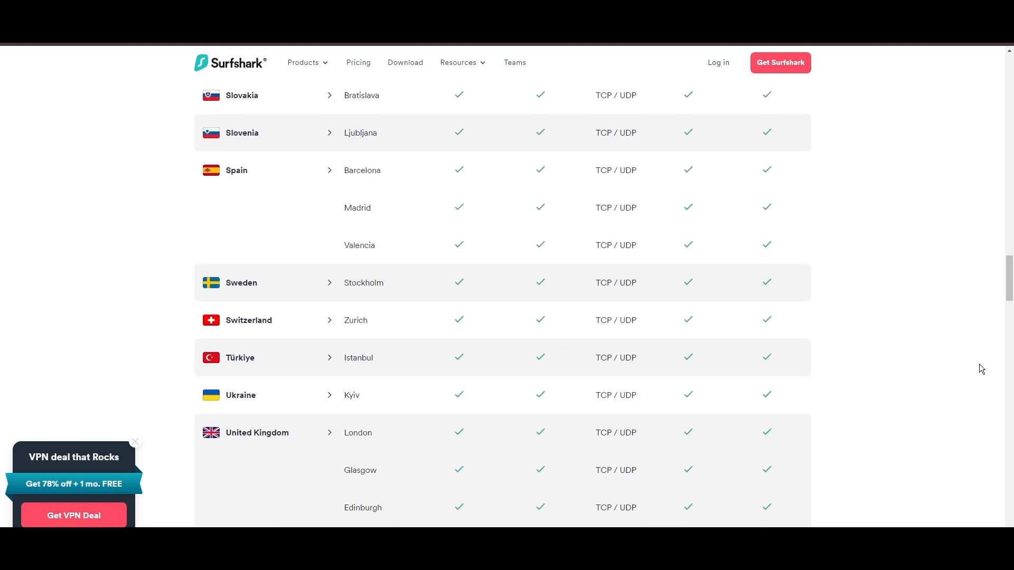
pyautogui.scroll(-3)
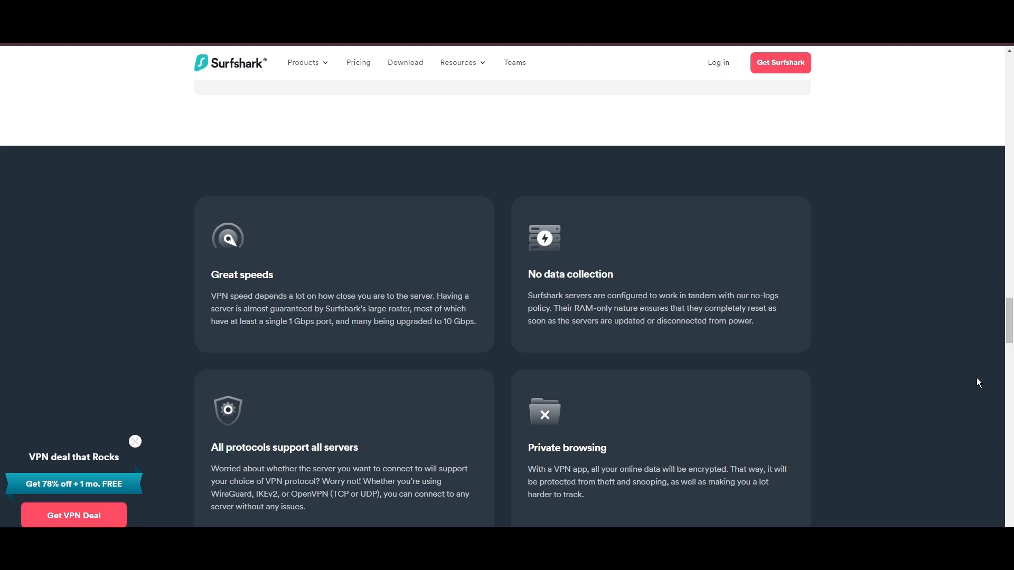
pyautogui.scroll(3)
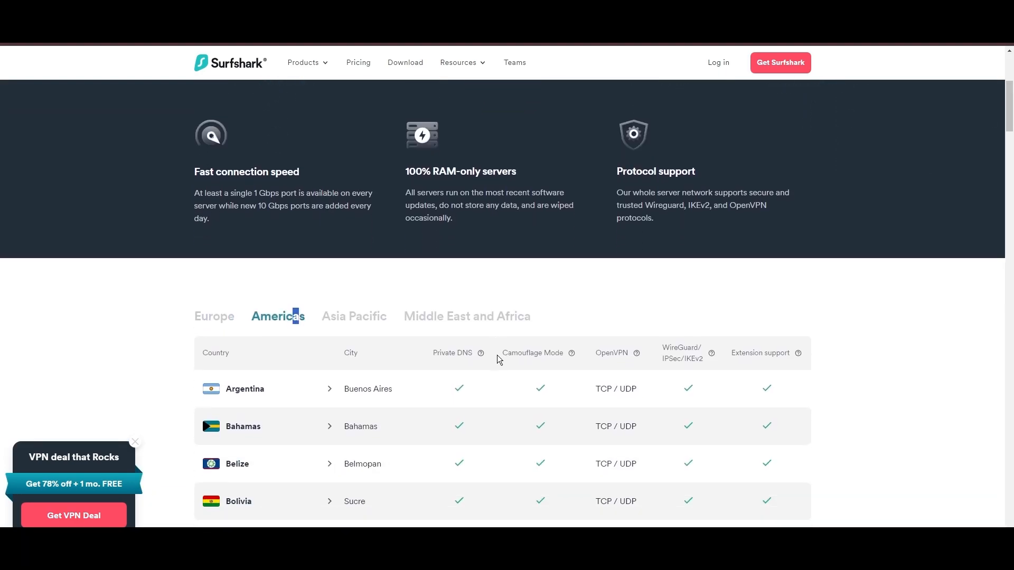
pyautogui.scroll(-3)
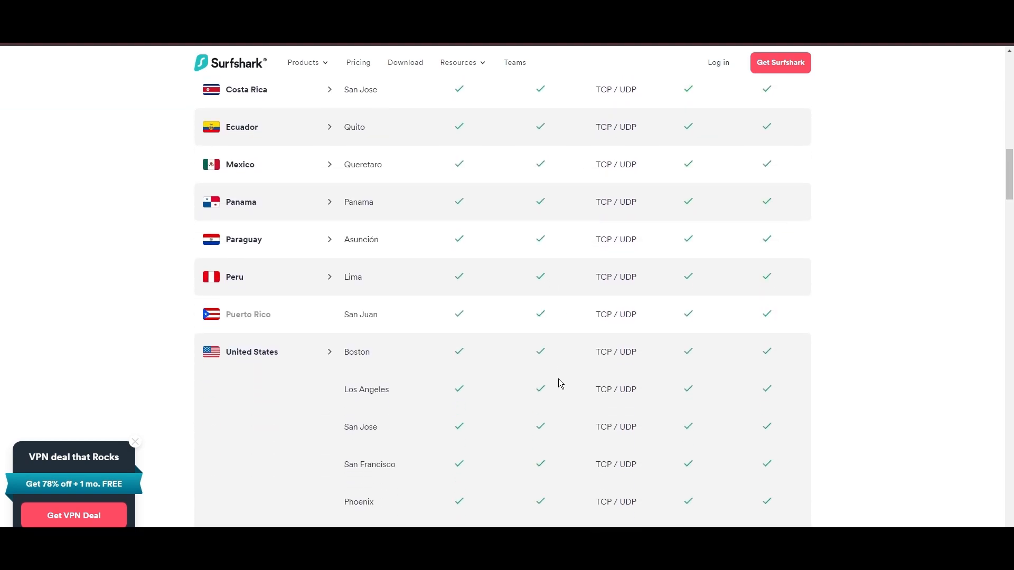
pyautogui.scroll(-3)
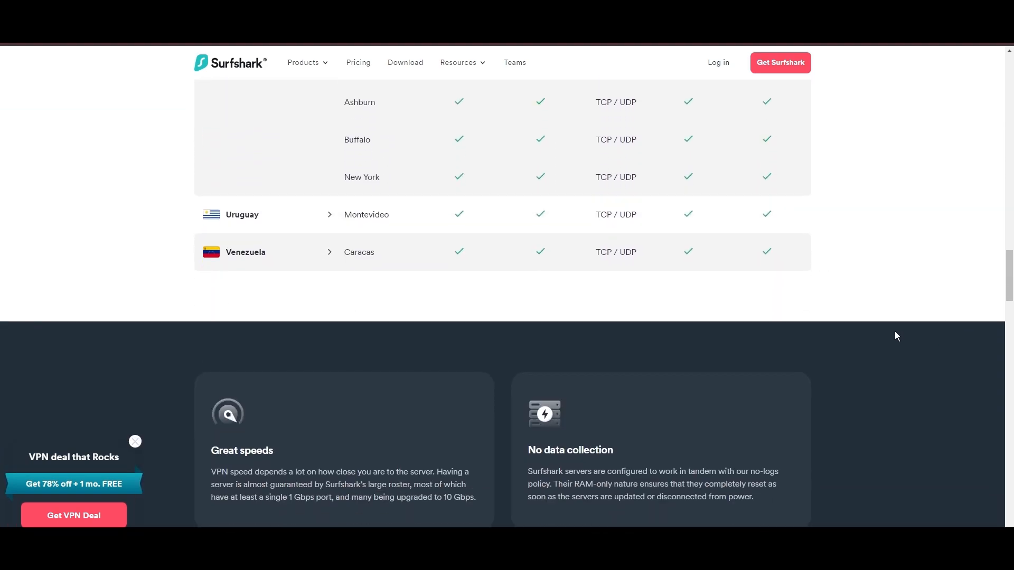
pyautogui.scroll(3)
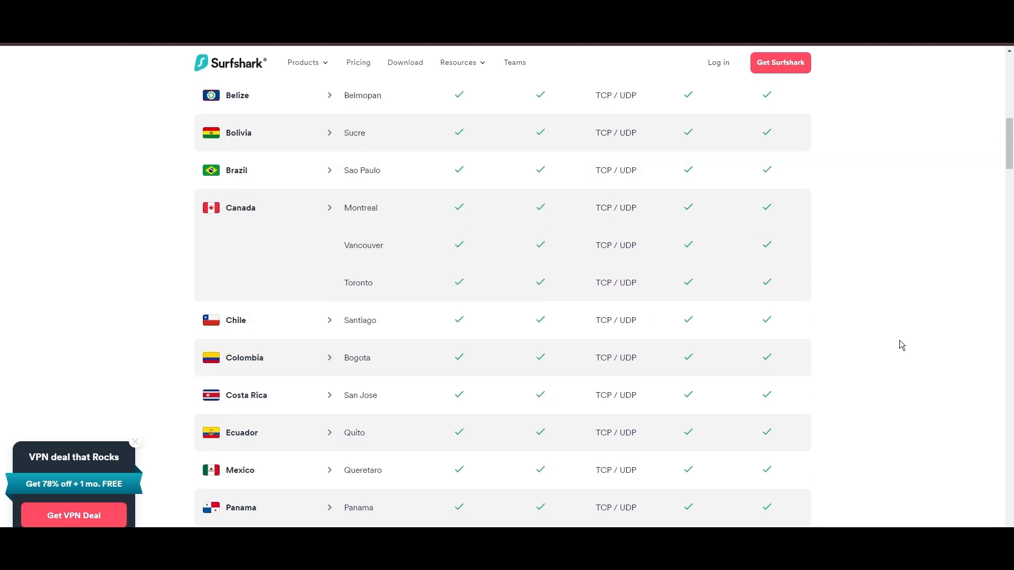
# - Show the Asia Pacific server locations and scroll through the list
pyautogui.click(354, 401)
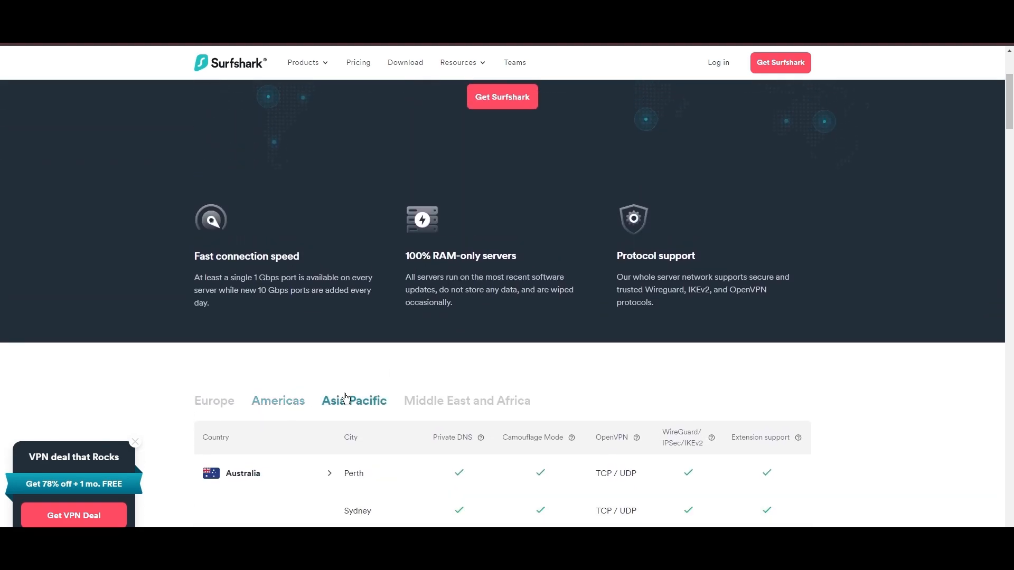
pyautogui.scroll(-3)
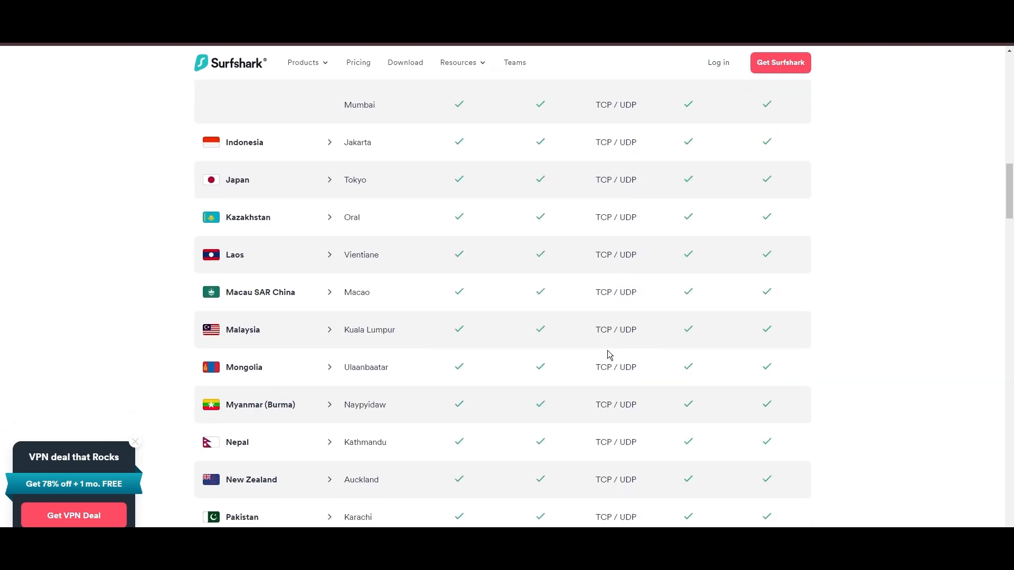
pyautogui.scroll(-3)
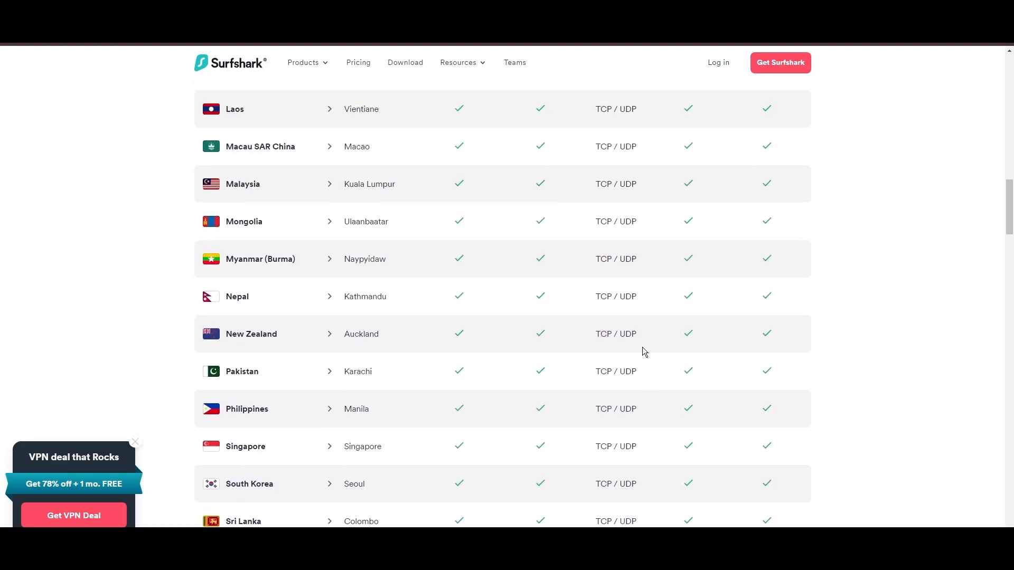
pyautogui.scroll(3)
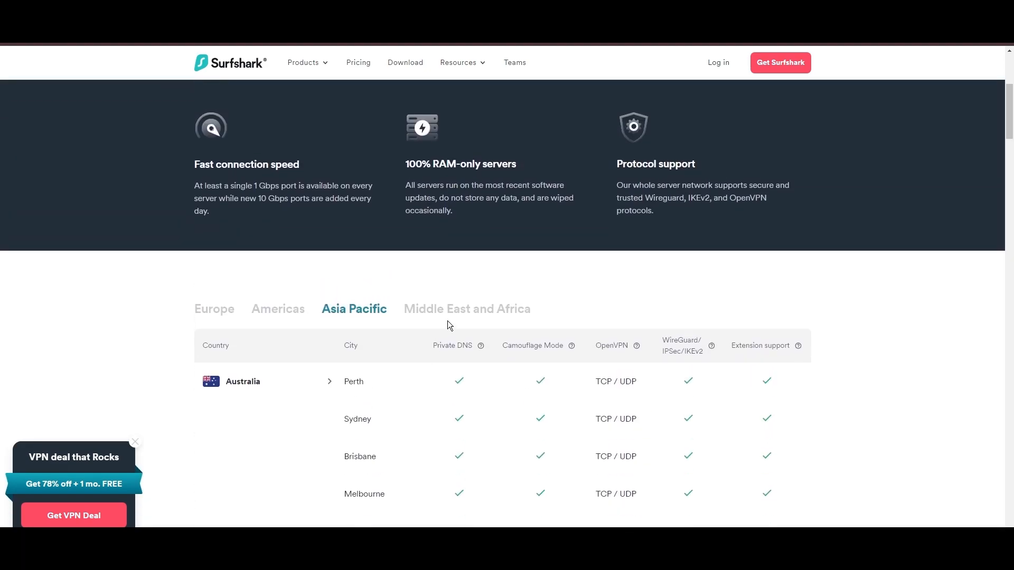
pyautogui.scroll(-3)
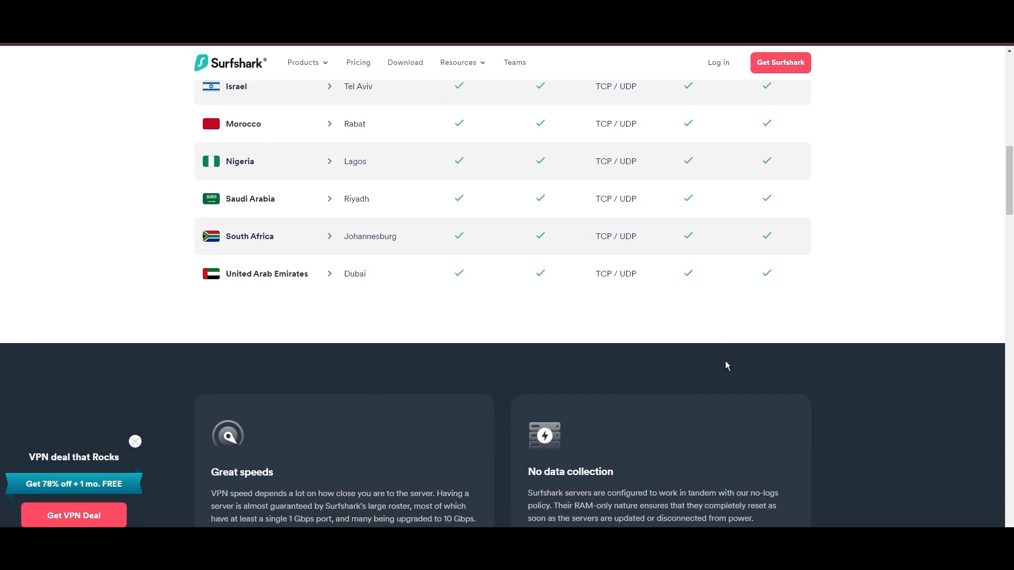
pyautogui.scroll(3)
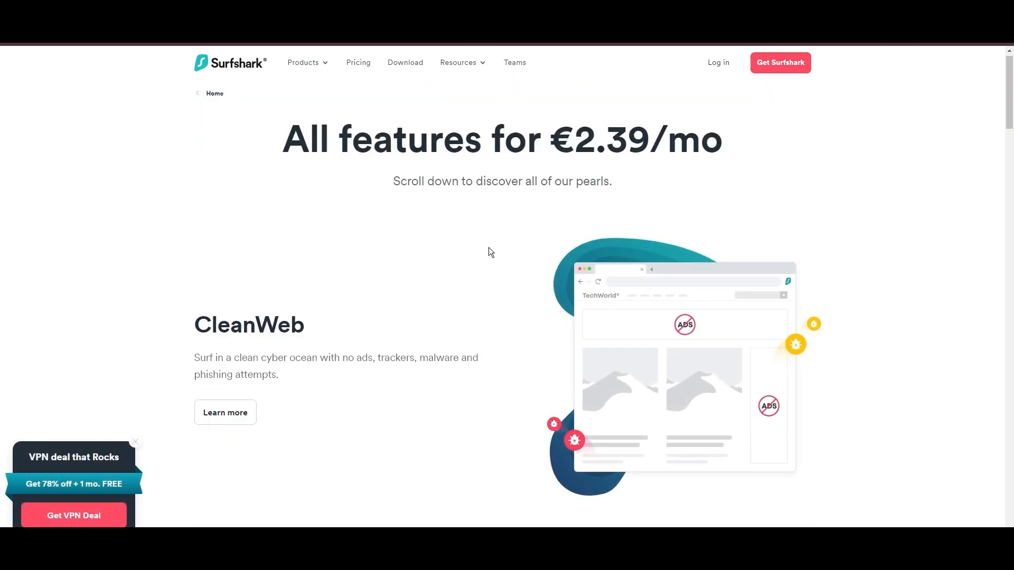
# - Scroll Surfshark's features page past CleanWeb, Bypasser and the comparison table to 24/7 support
pyautogui.scroll(-3)
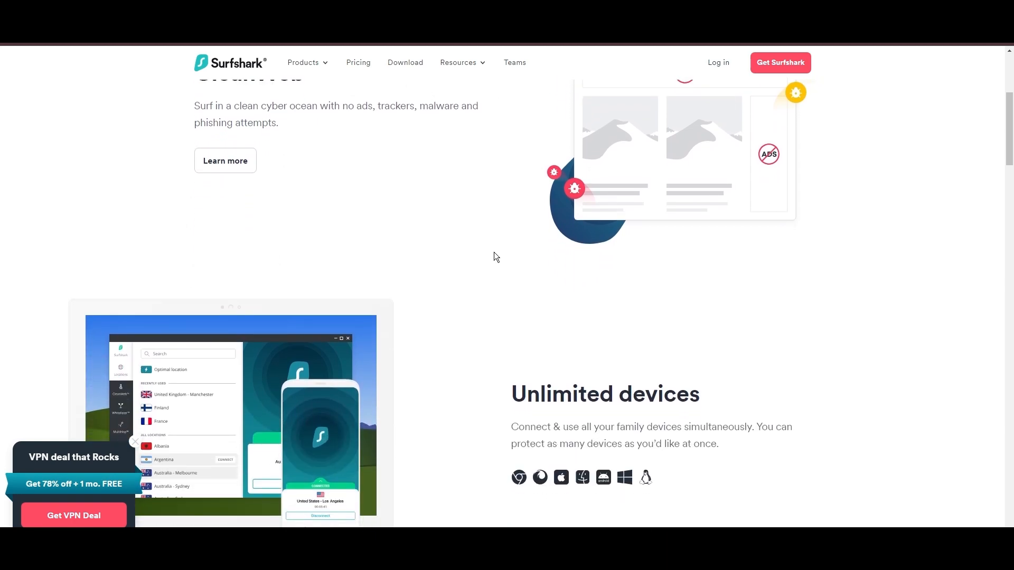
pyautogui.scroll(-3)
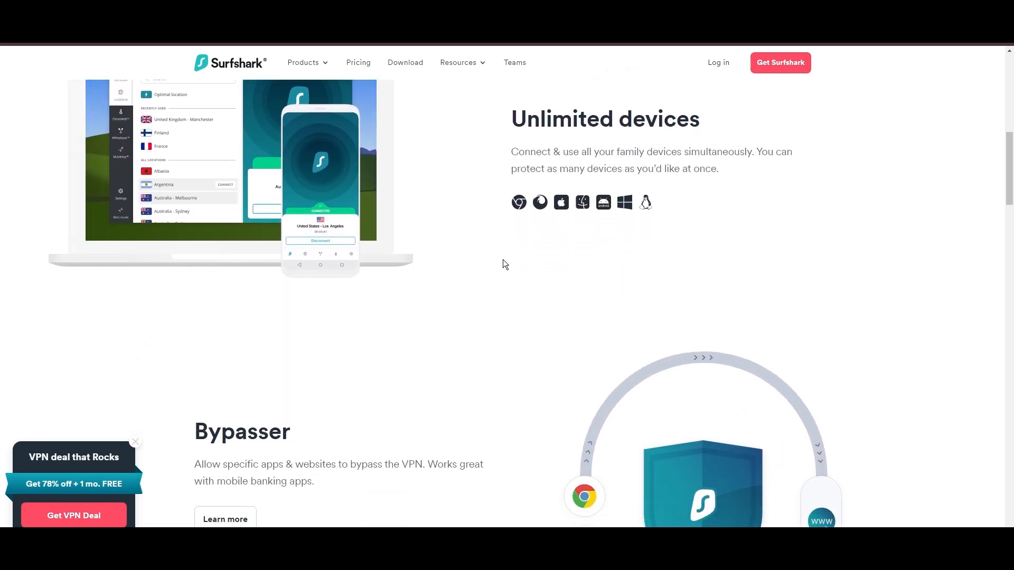
pyautogui.scroll(-3)
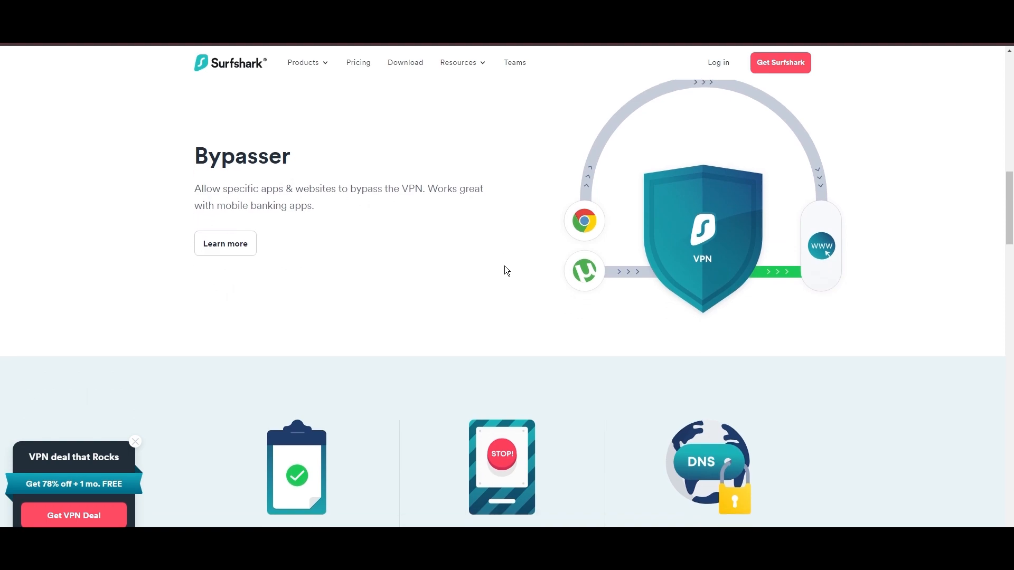
pyautogui.scroll(-3)
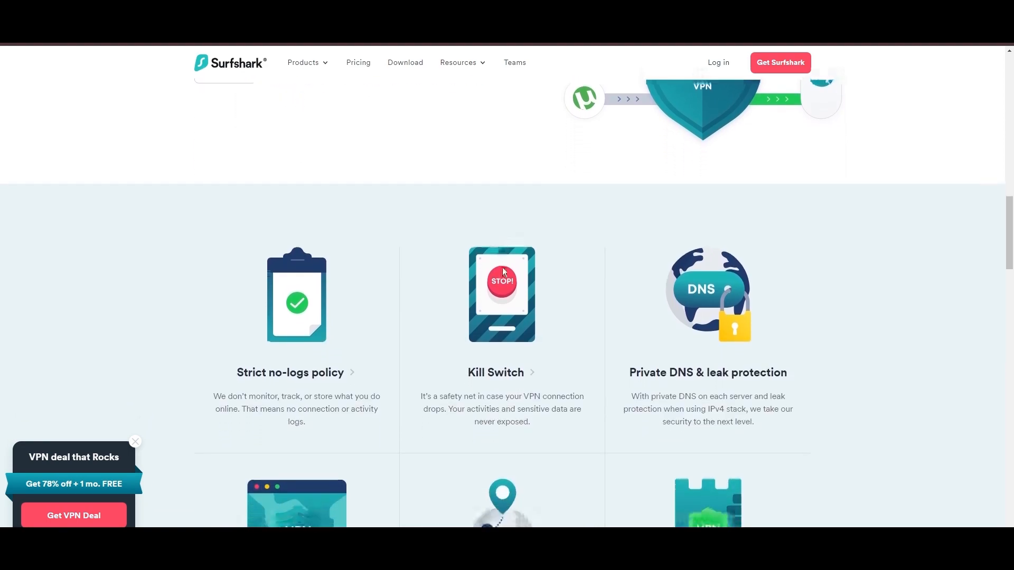
pyautogui.scroll(-3)
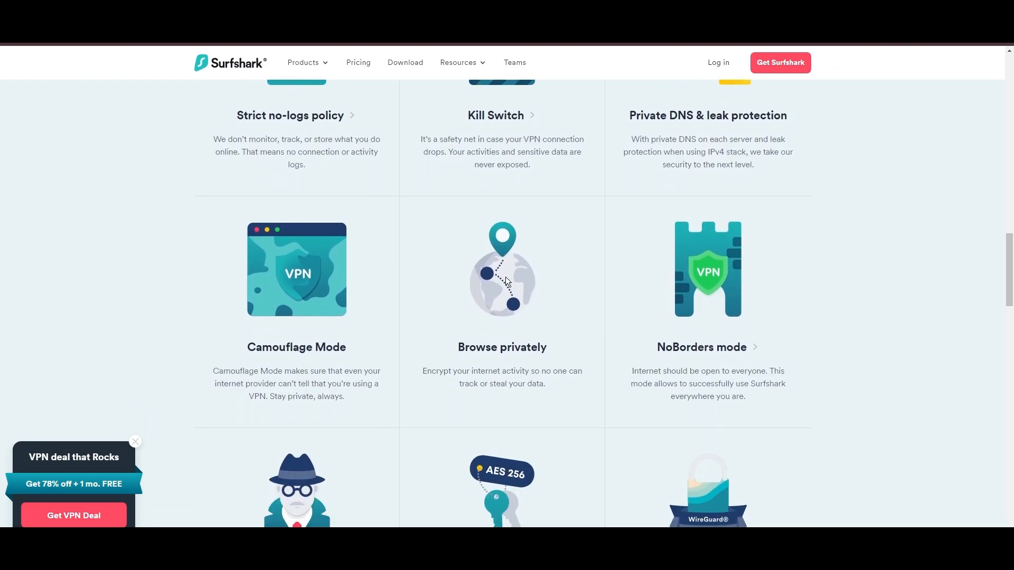
pyautogui.scroll(-3)
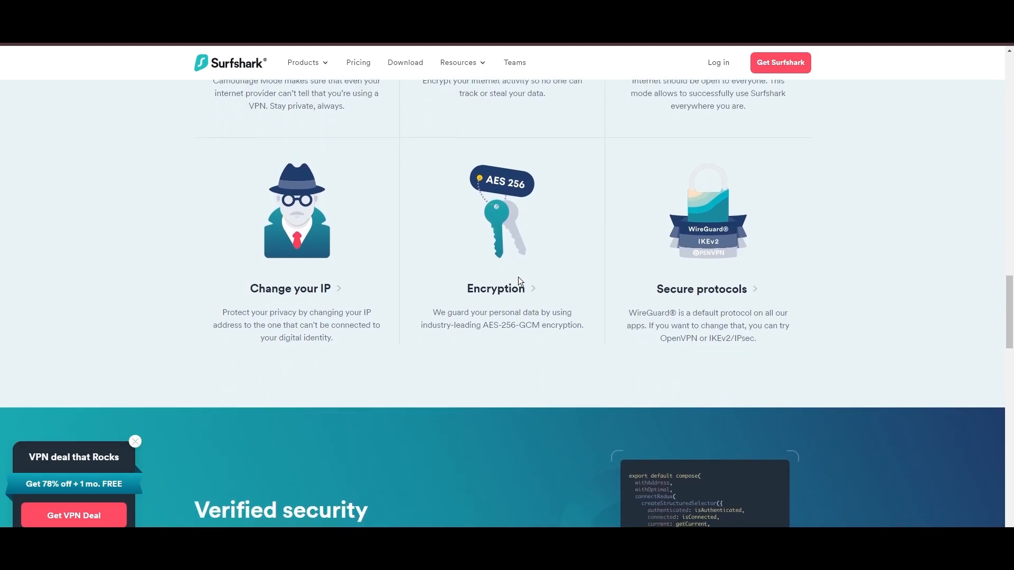
pyautogui.scroll(-3)
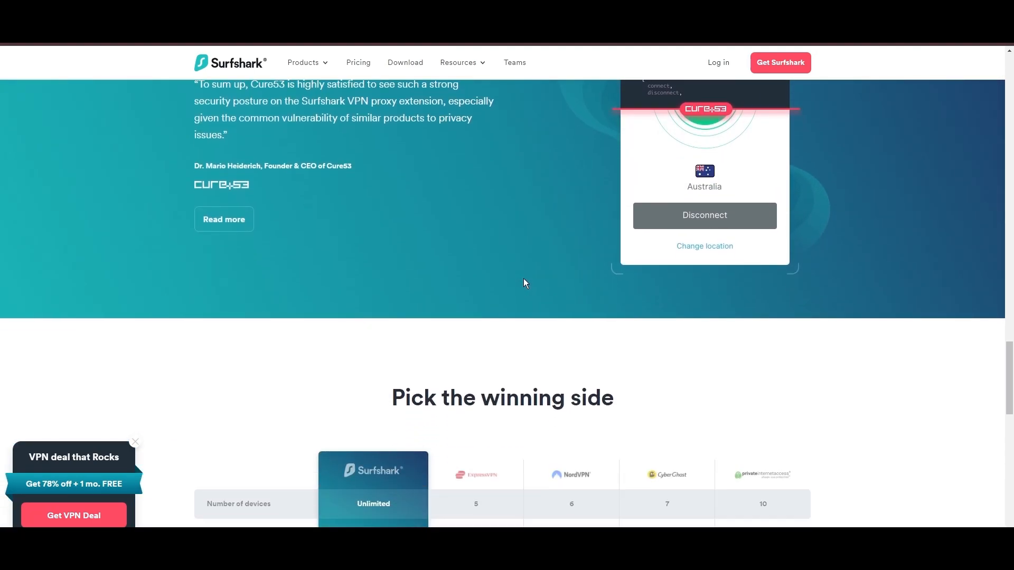
pyautogui.scroll(-3)
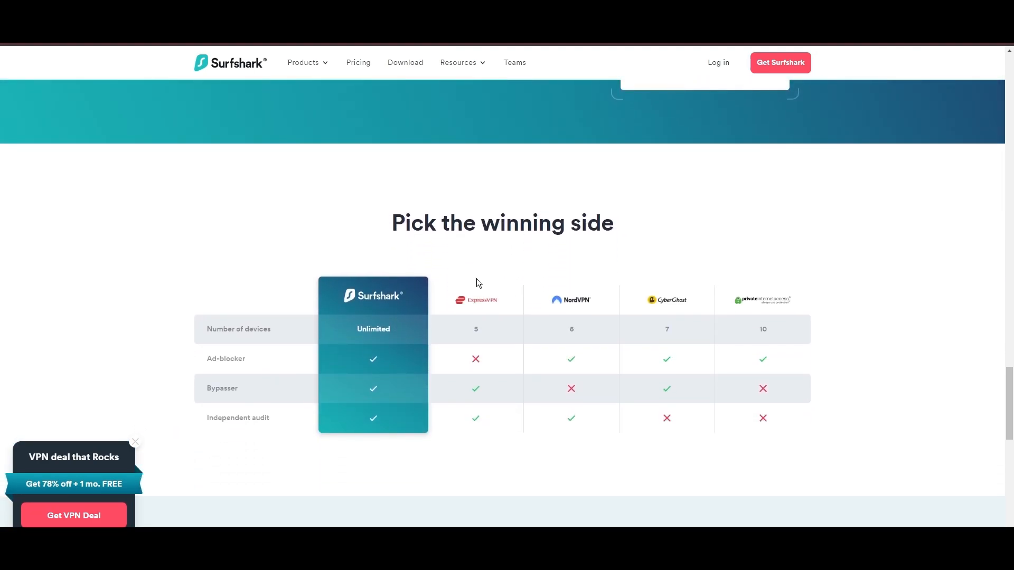
pyautogui.scroll(-3)
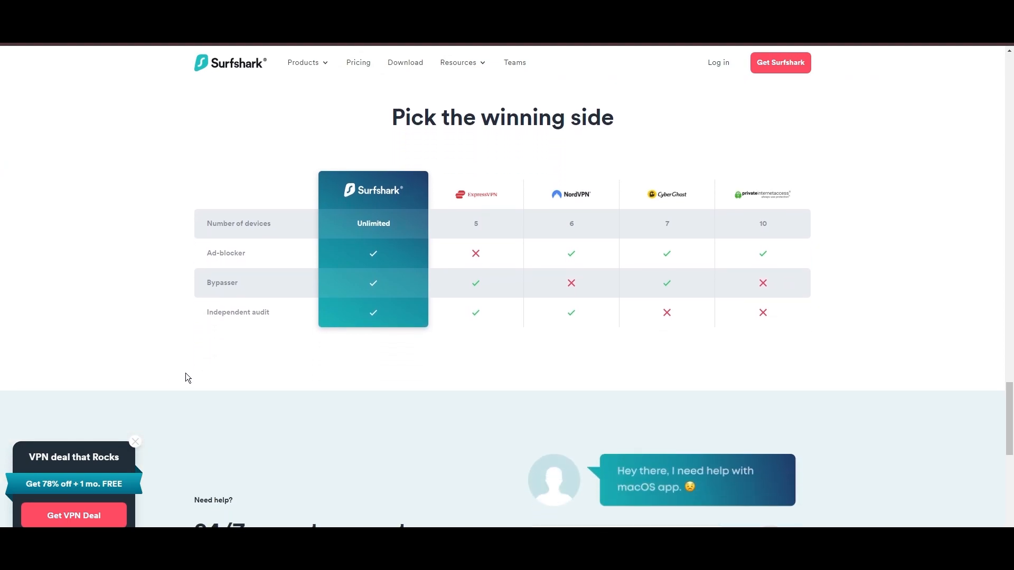
pyautogui.scroll(-3)
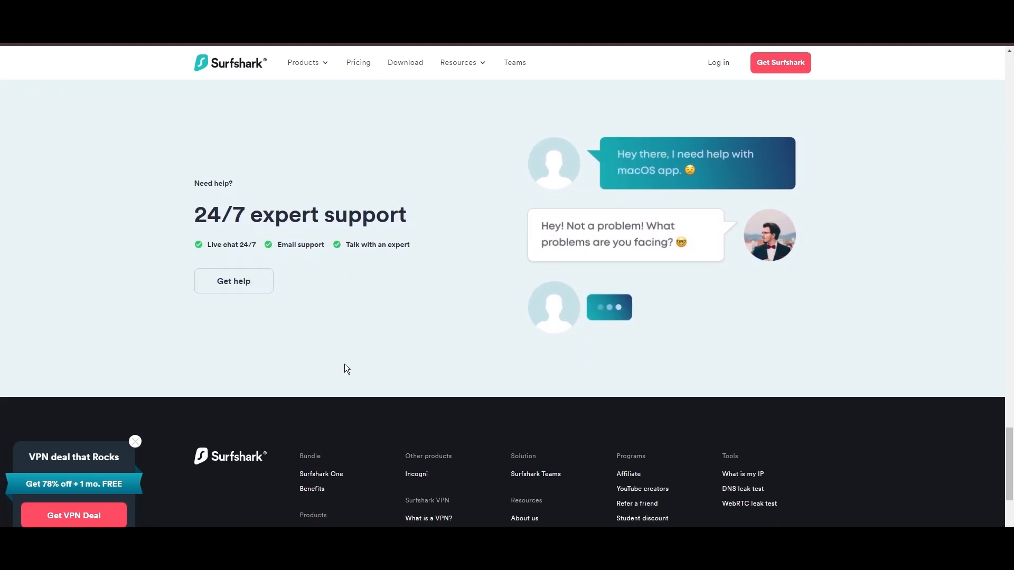
pyautogui.scroll(-3)
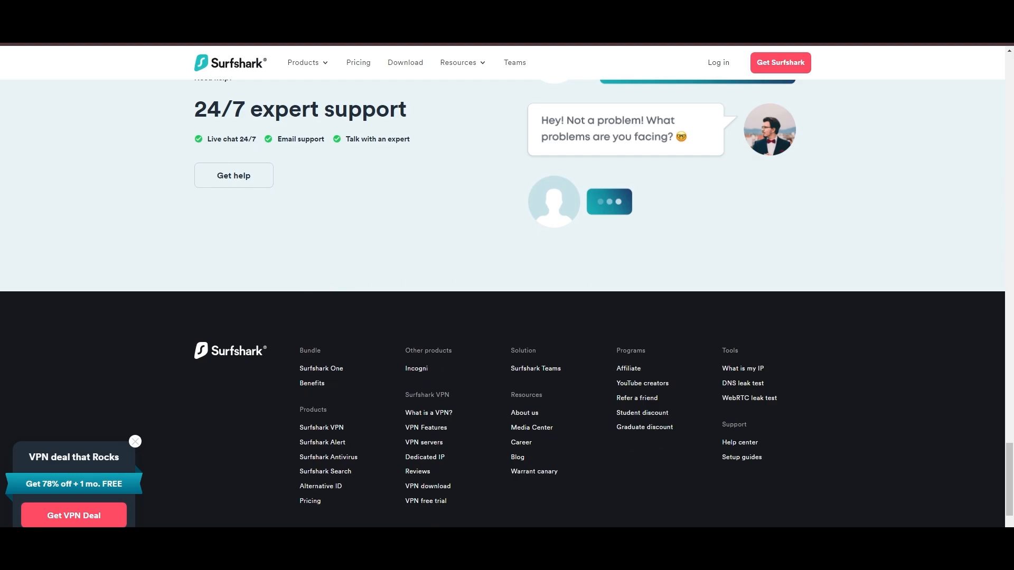